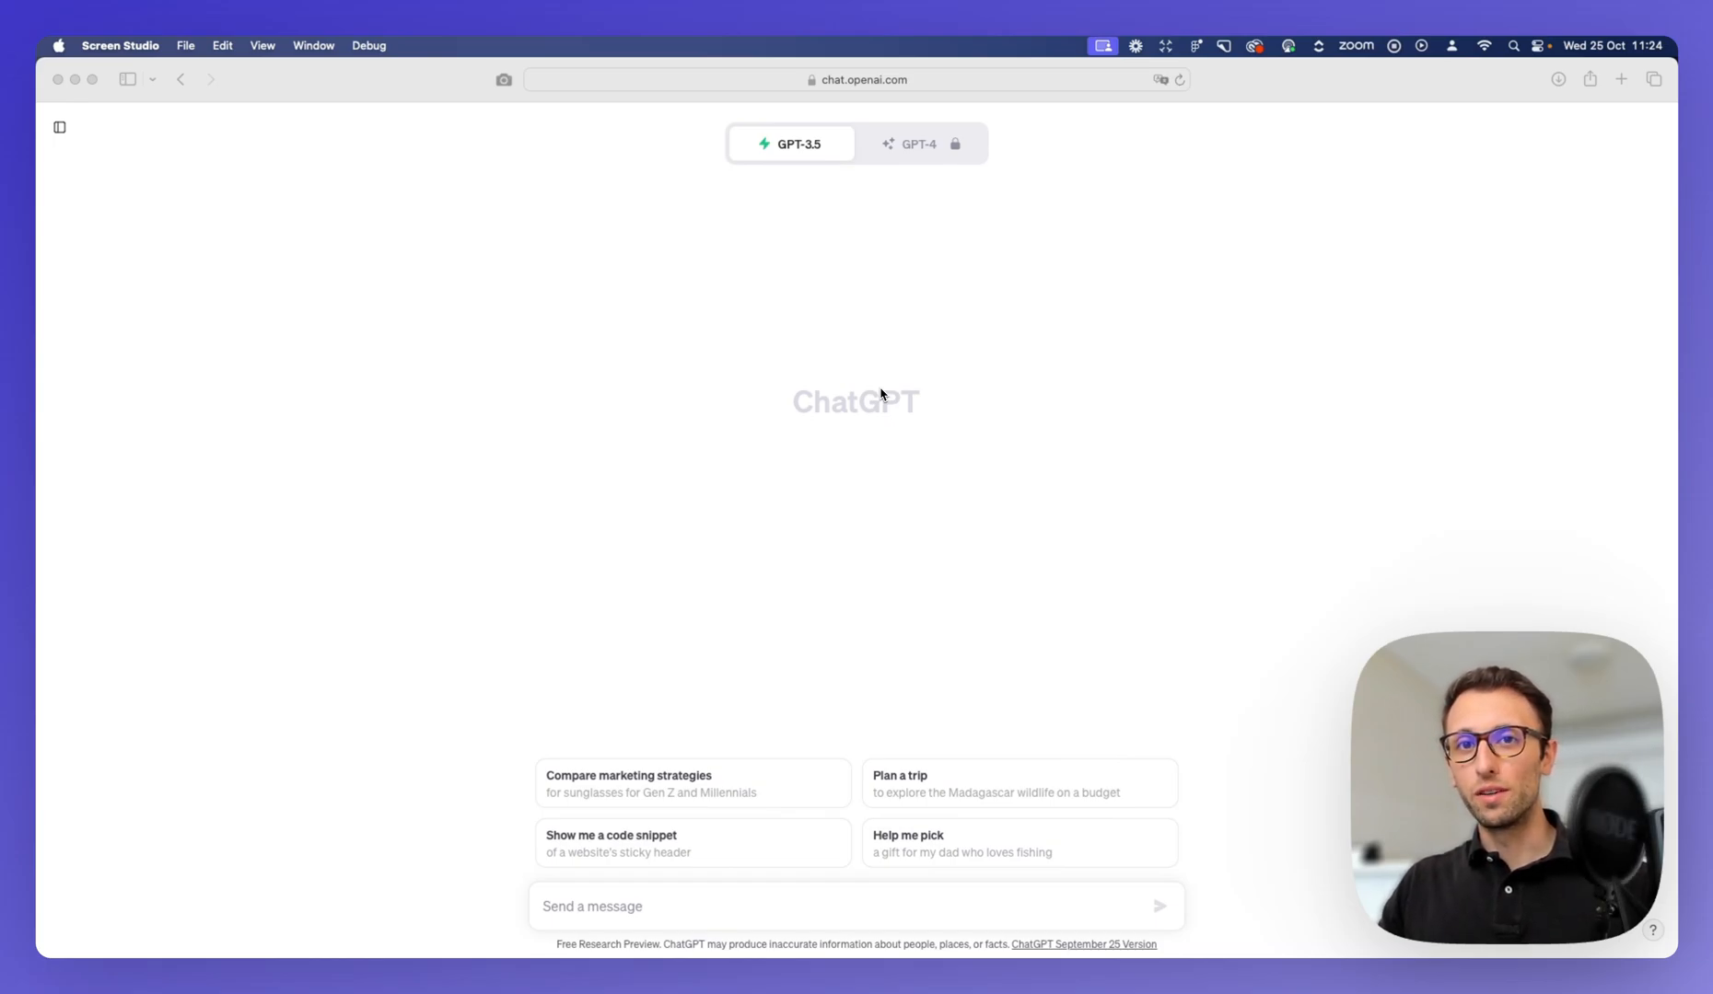
mouse_move(965, 430)
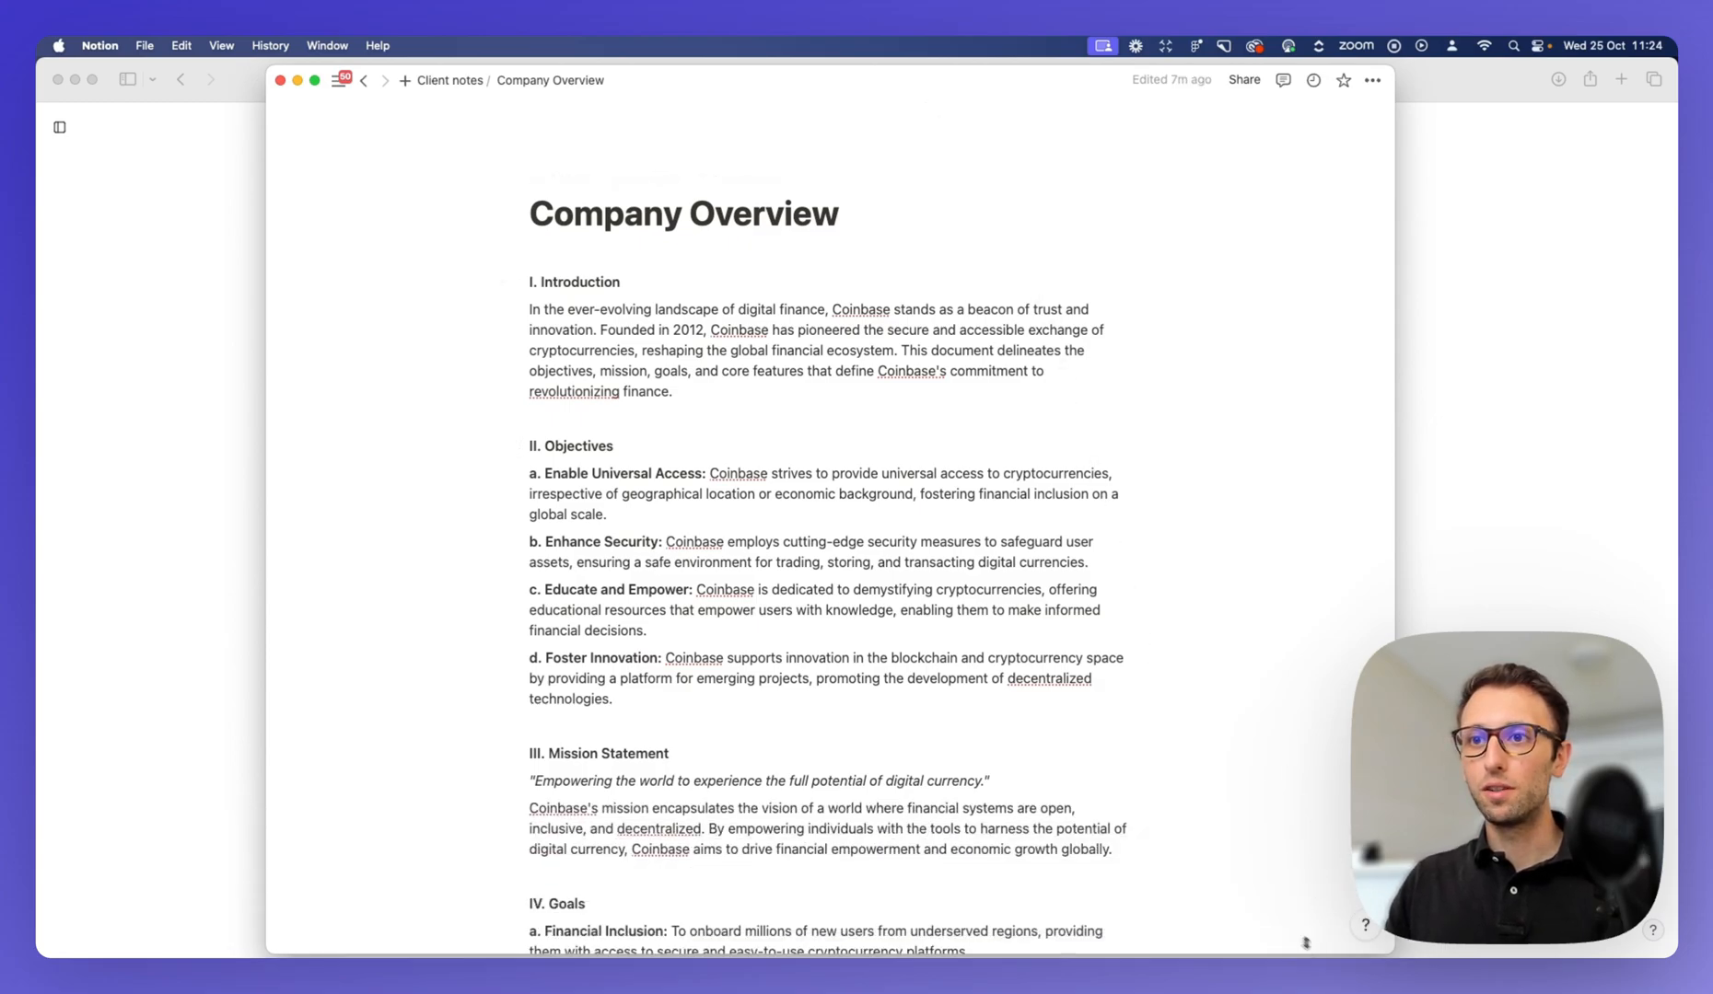
scroll("down", 3)
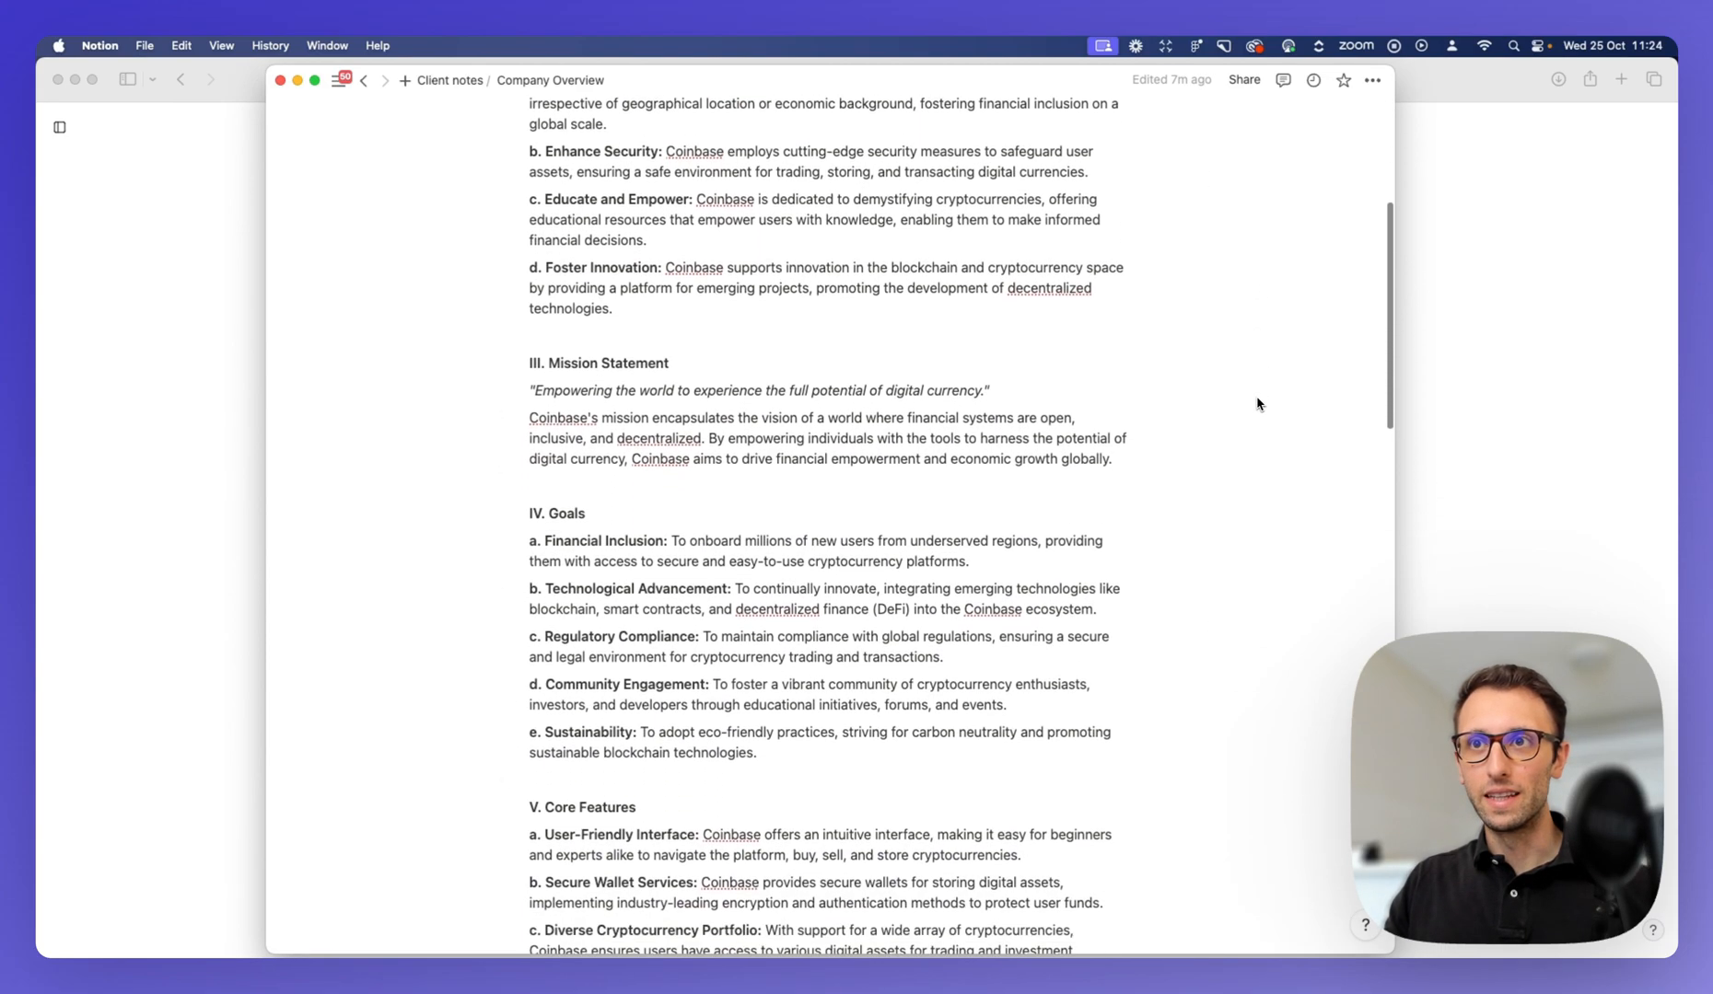
scroll("down", 3)
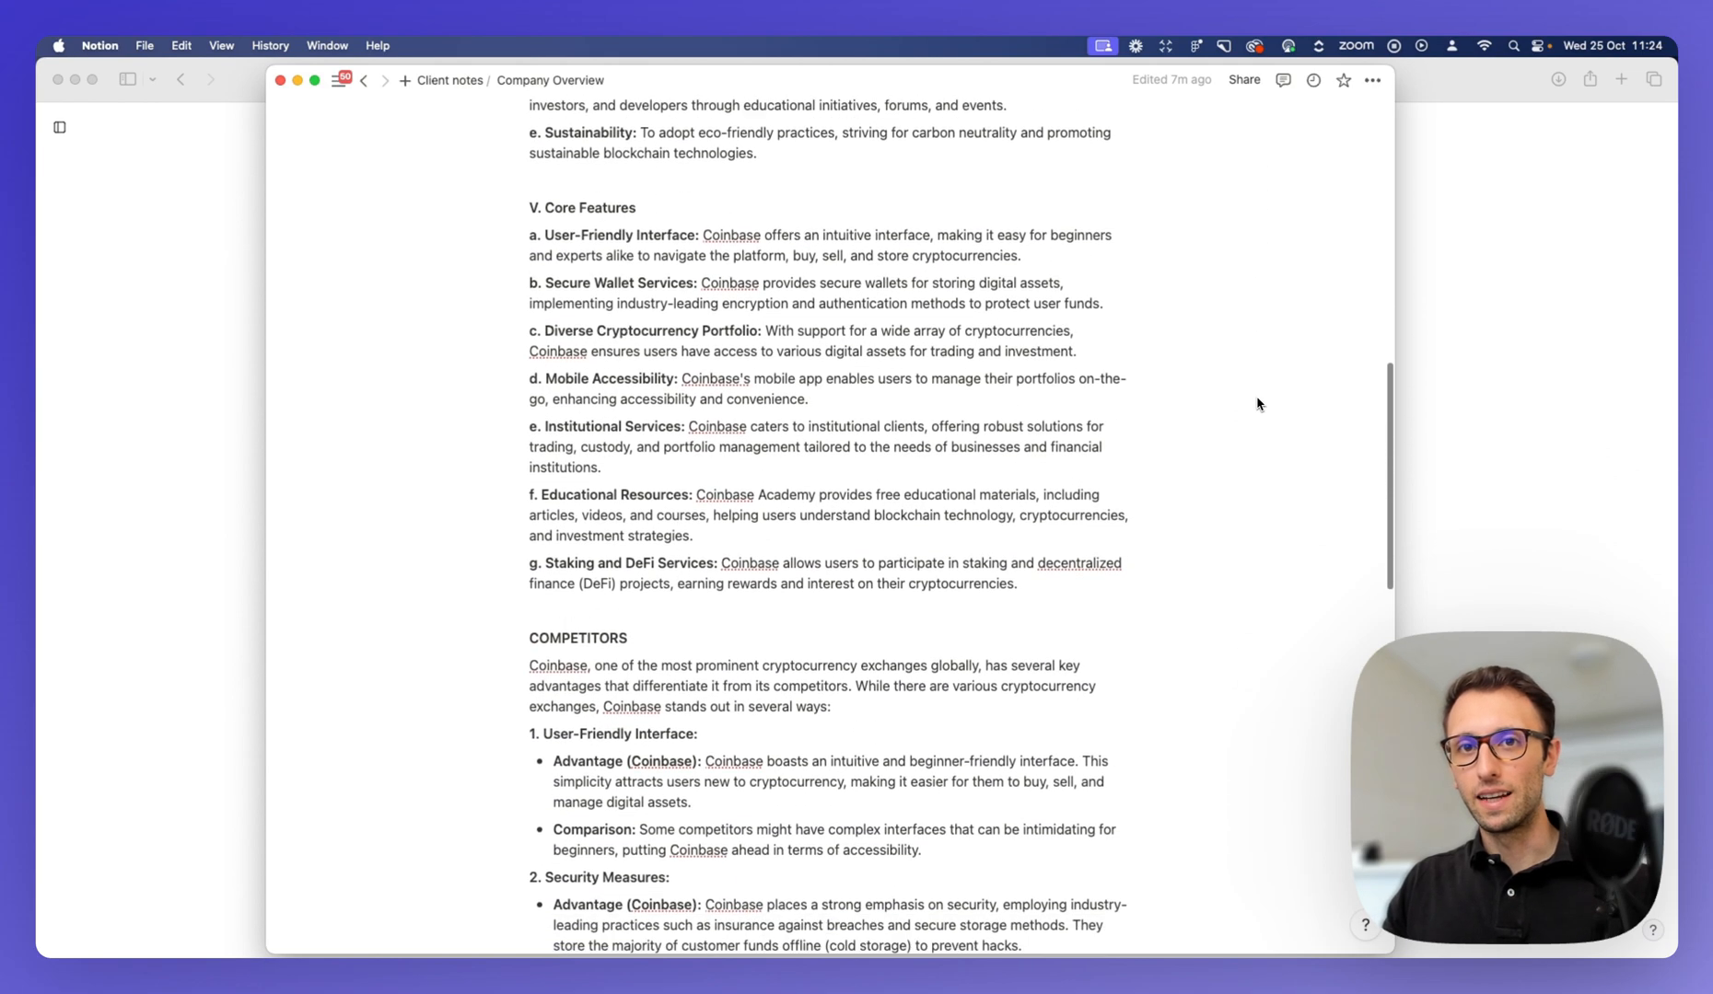
scroll("down", 3)
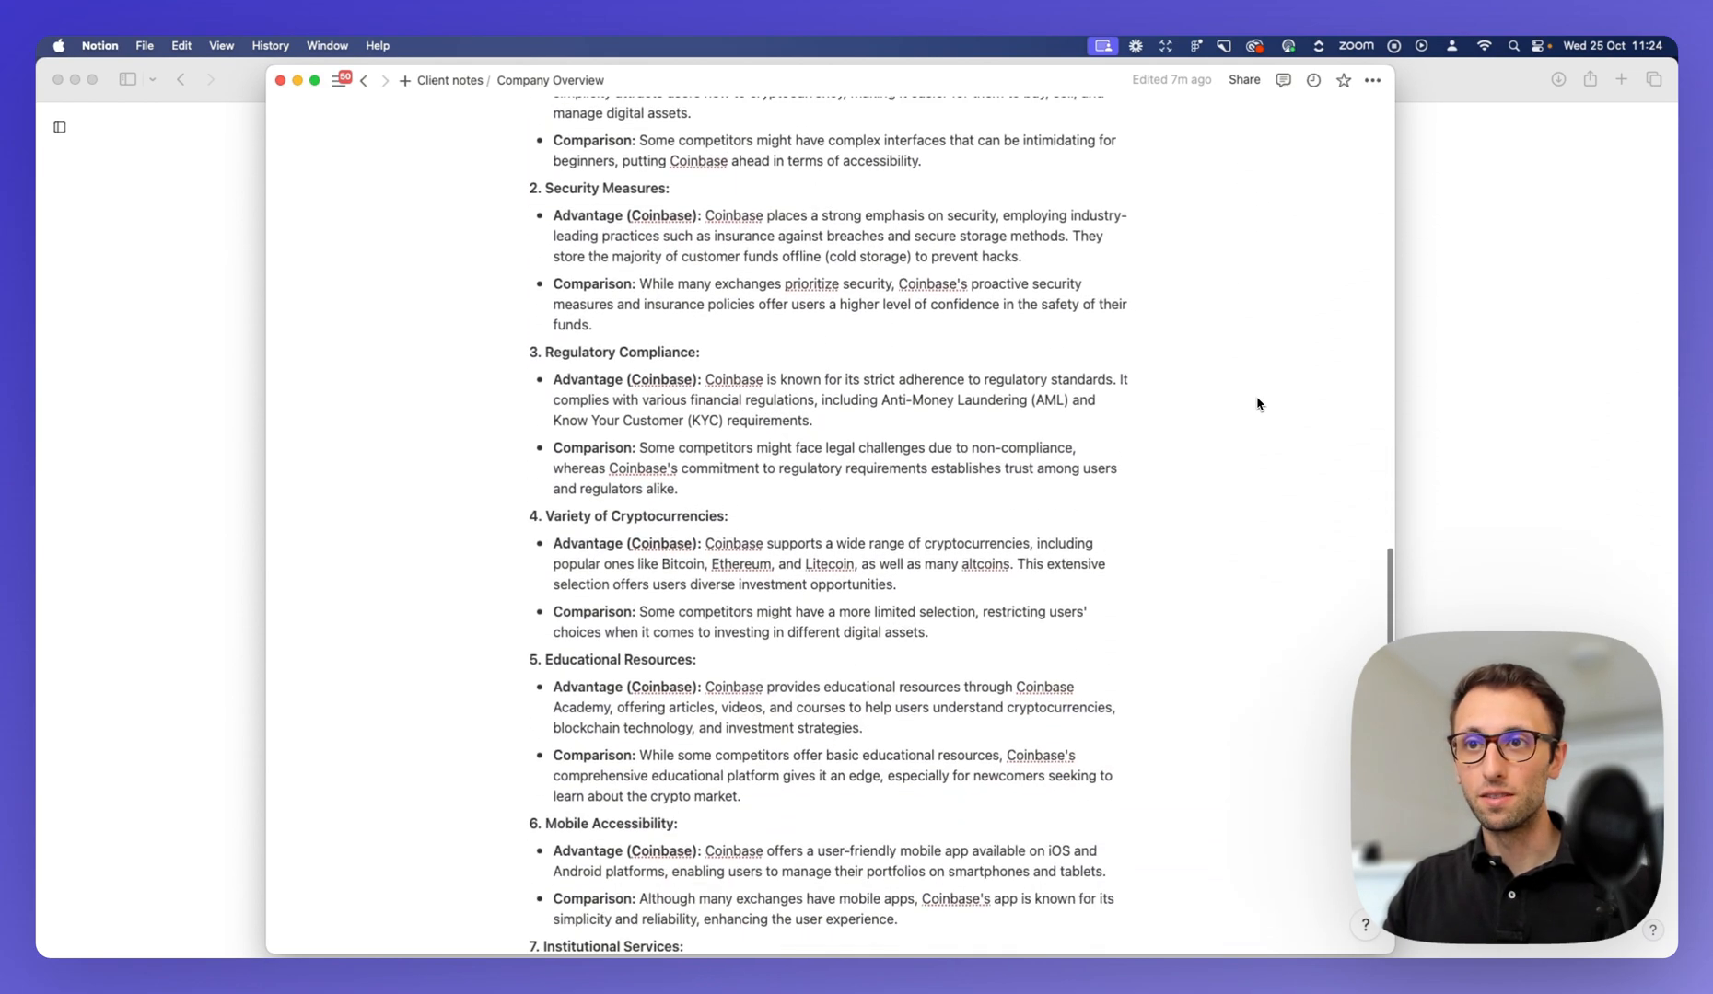
scroll("down", 3)
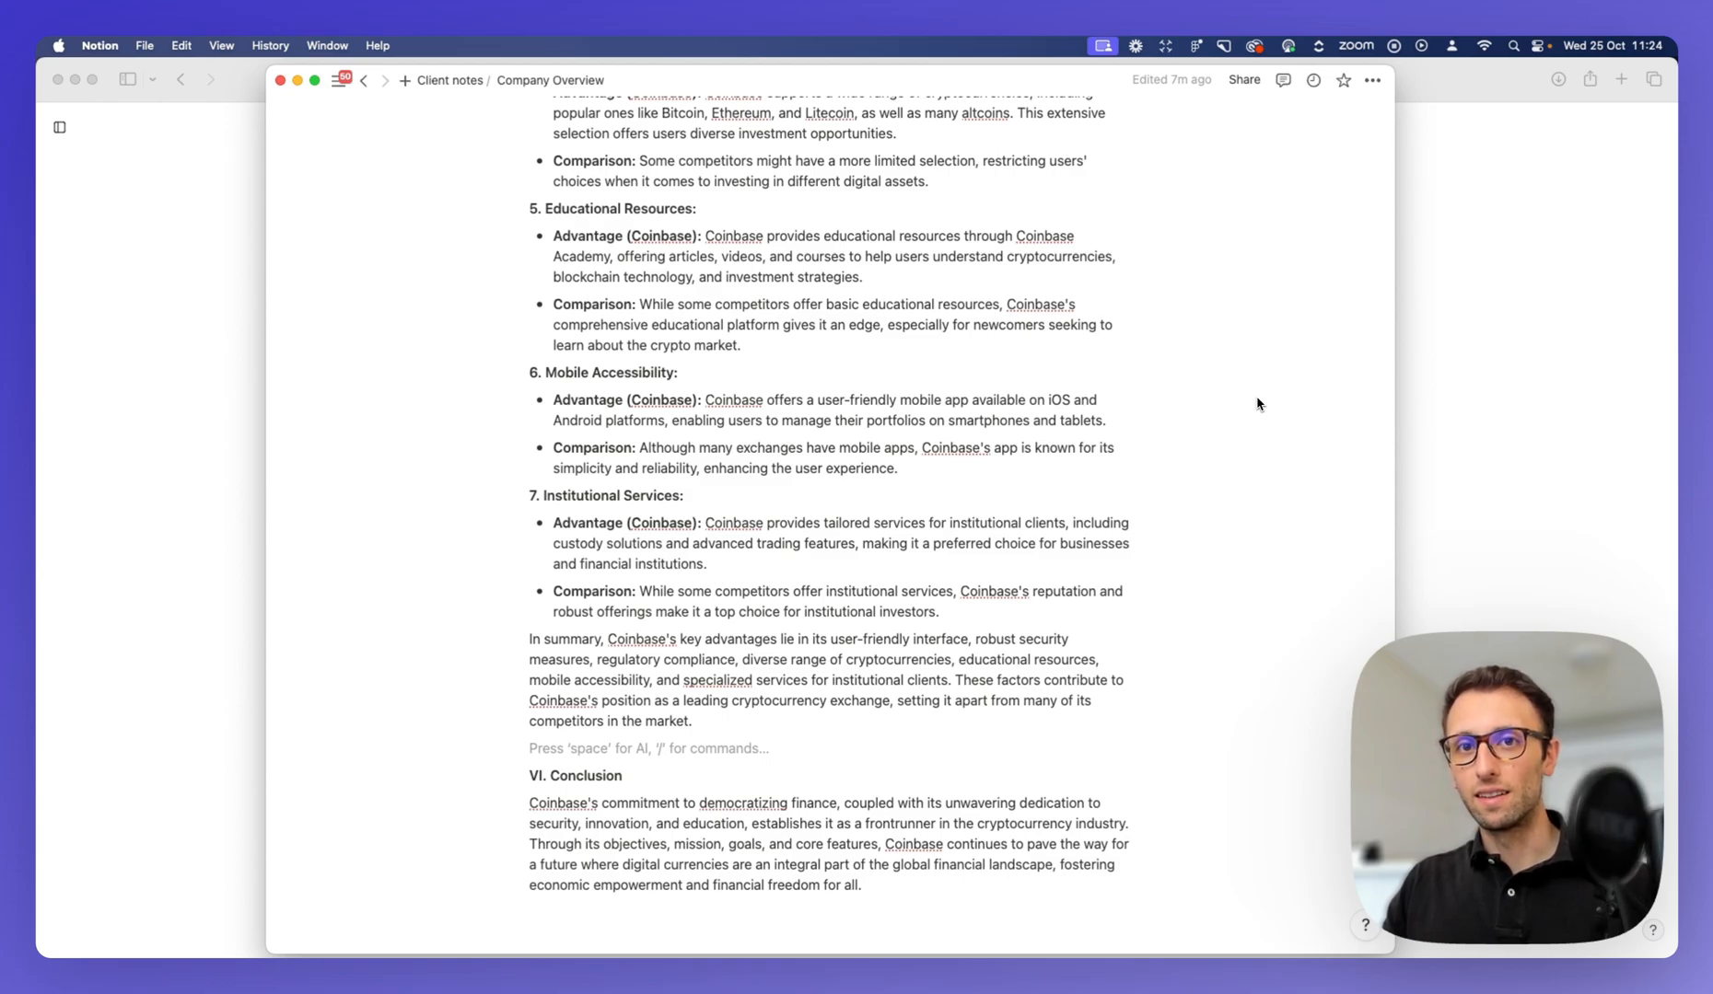
scroll("up", 3)
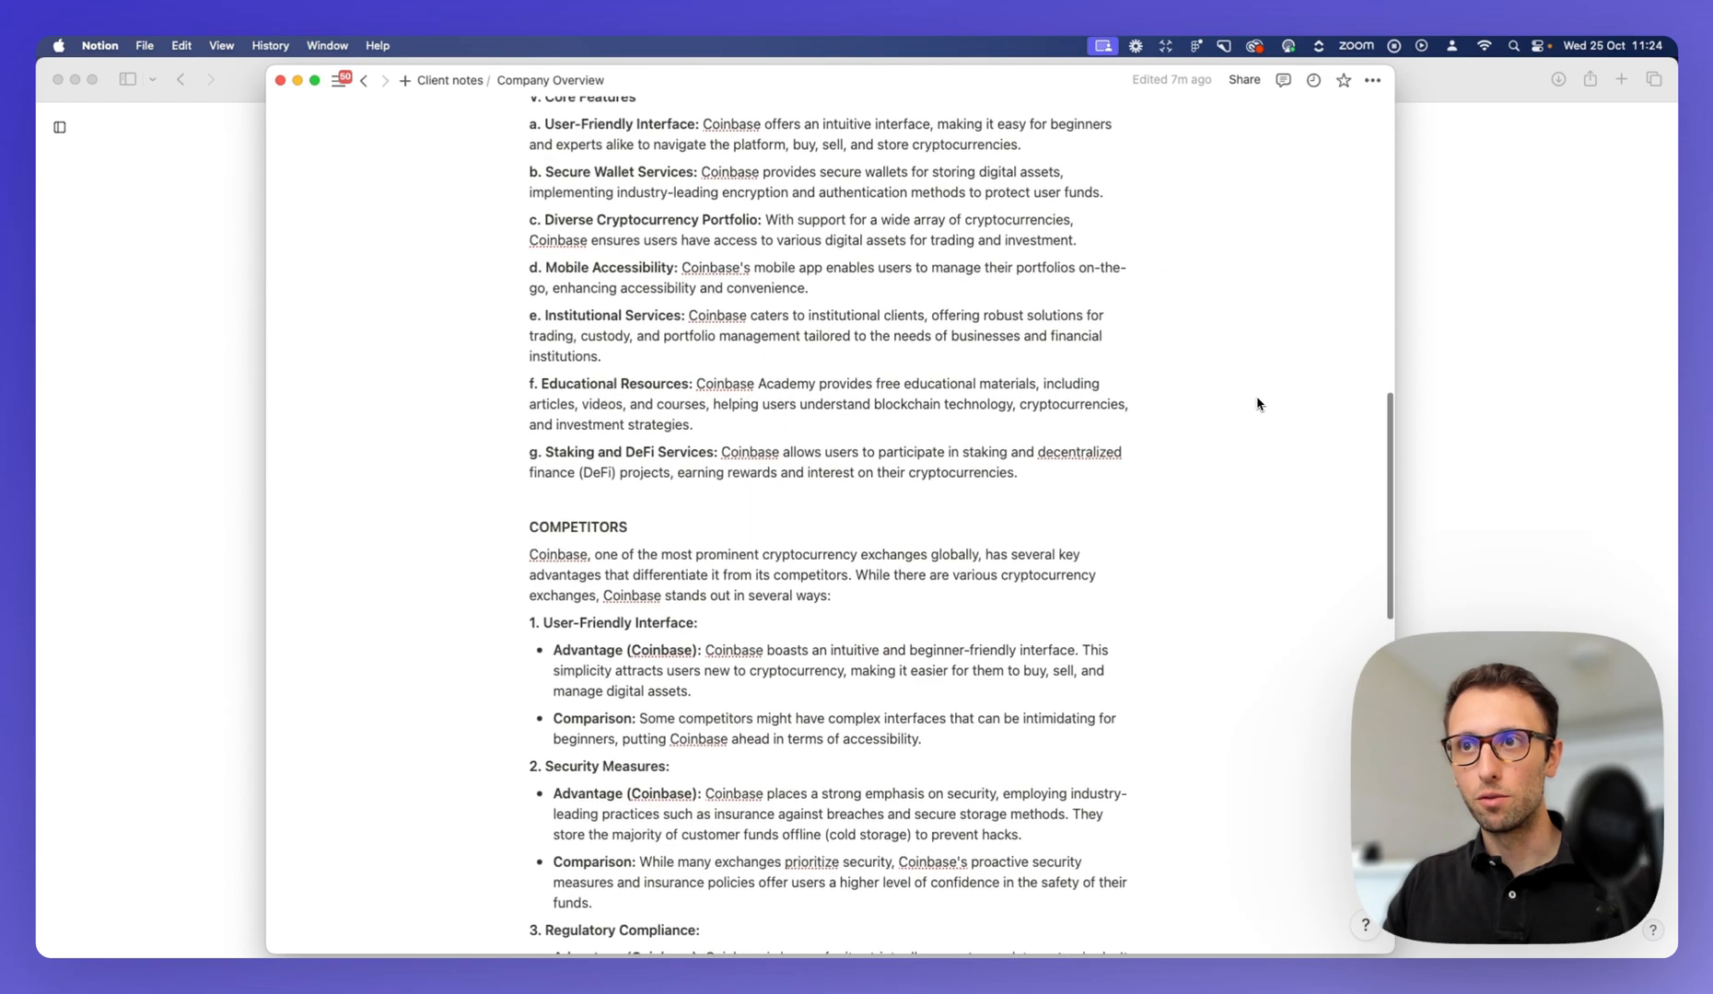
scroll("up", 3)
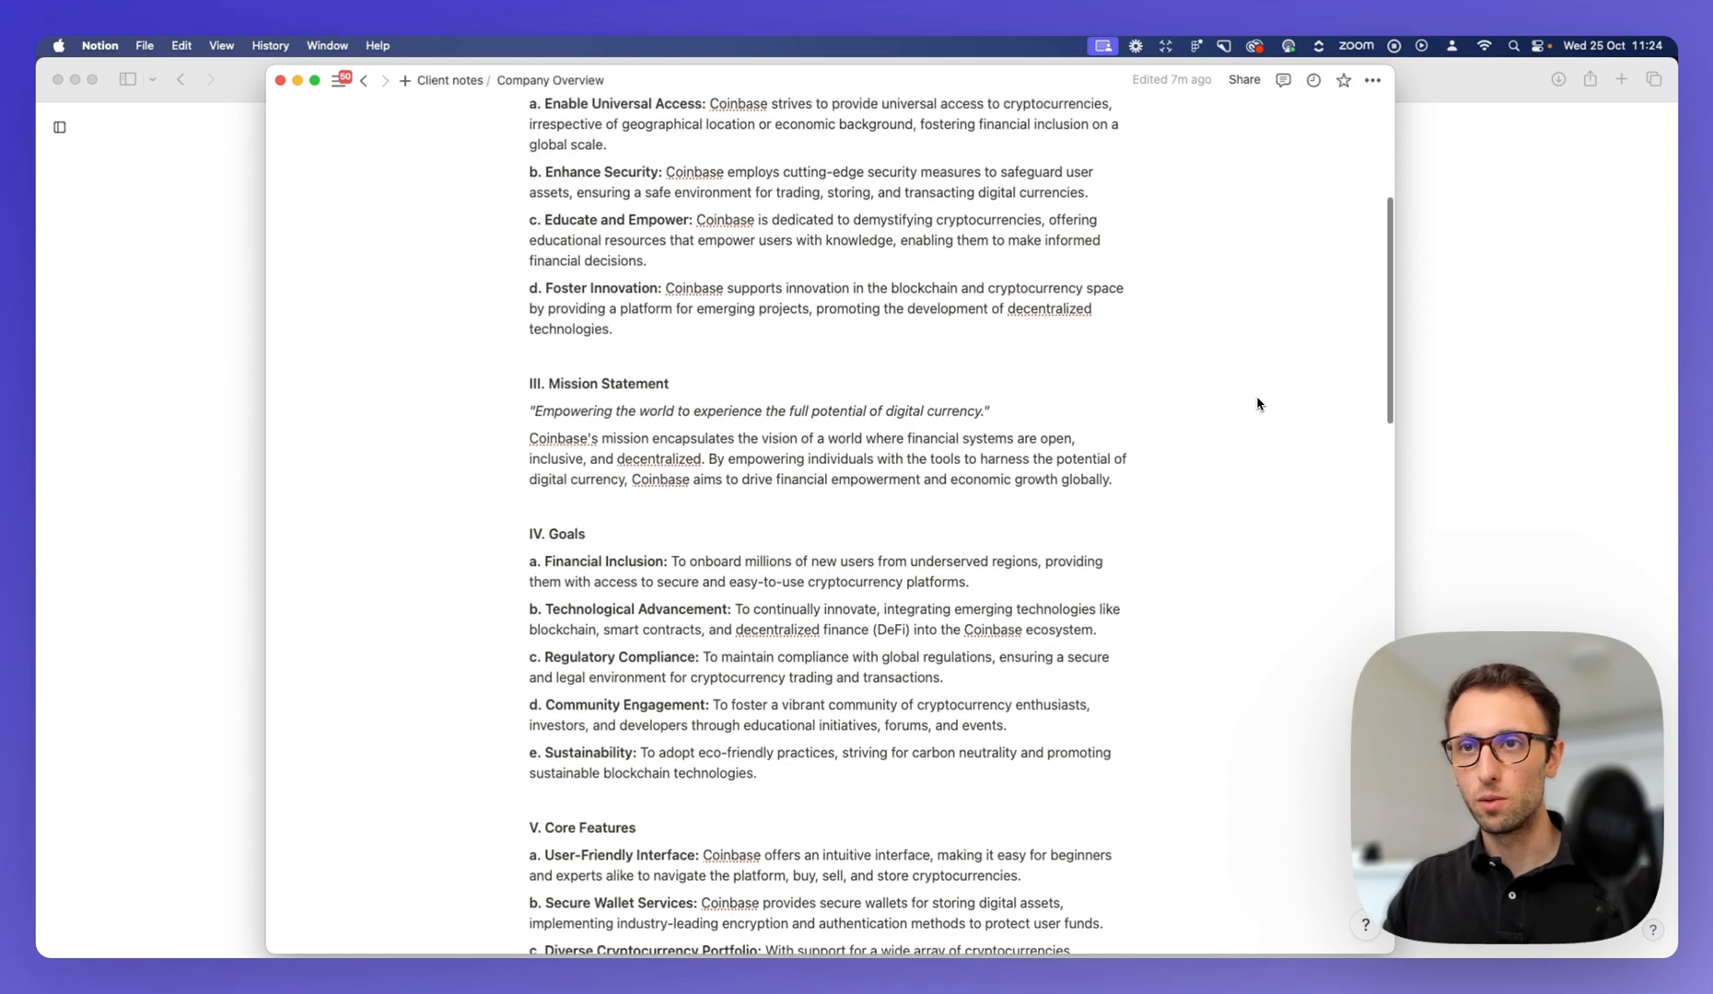
scroll("up", 3)
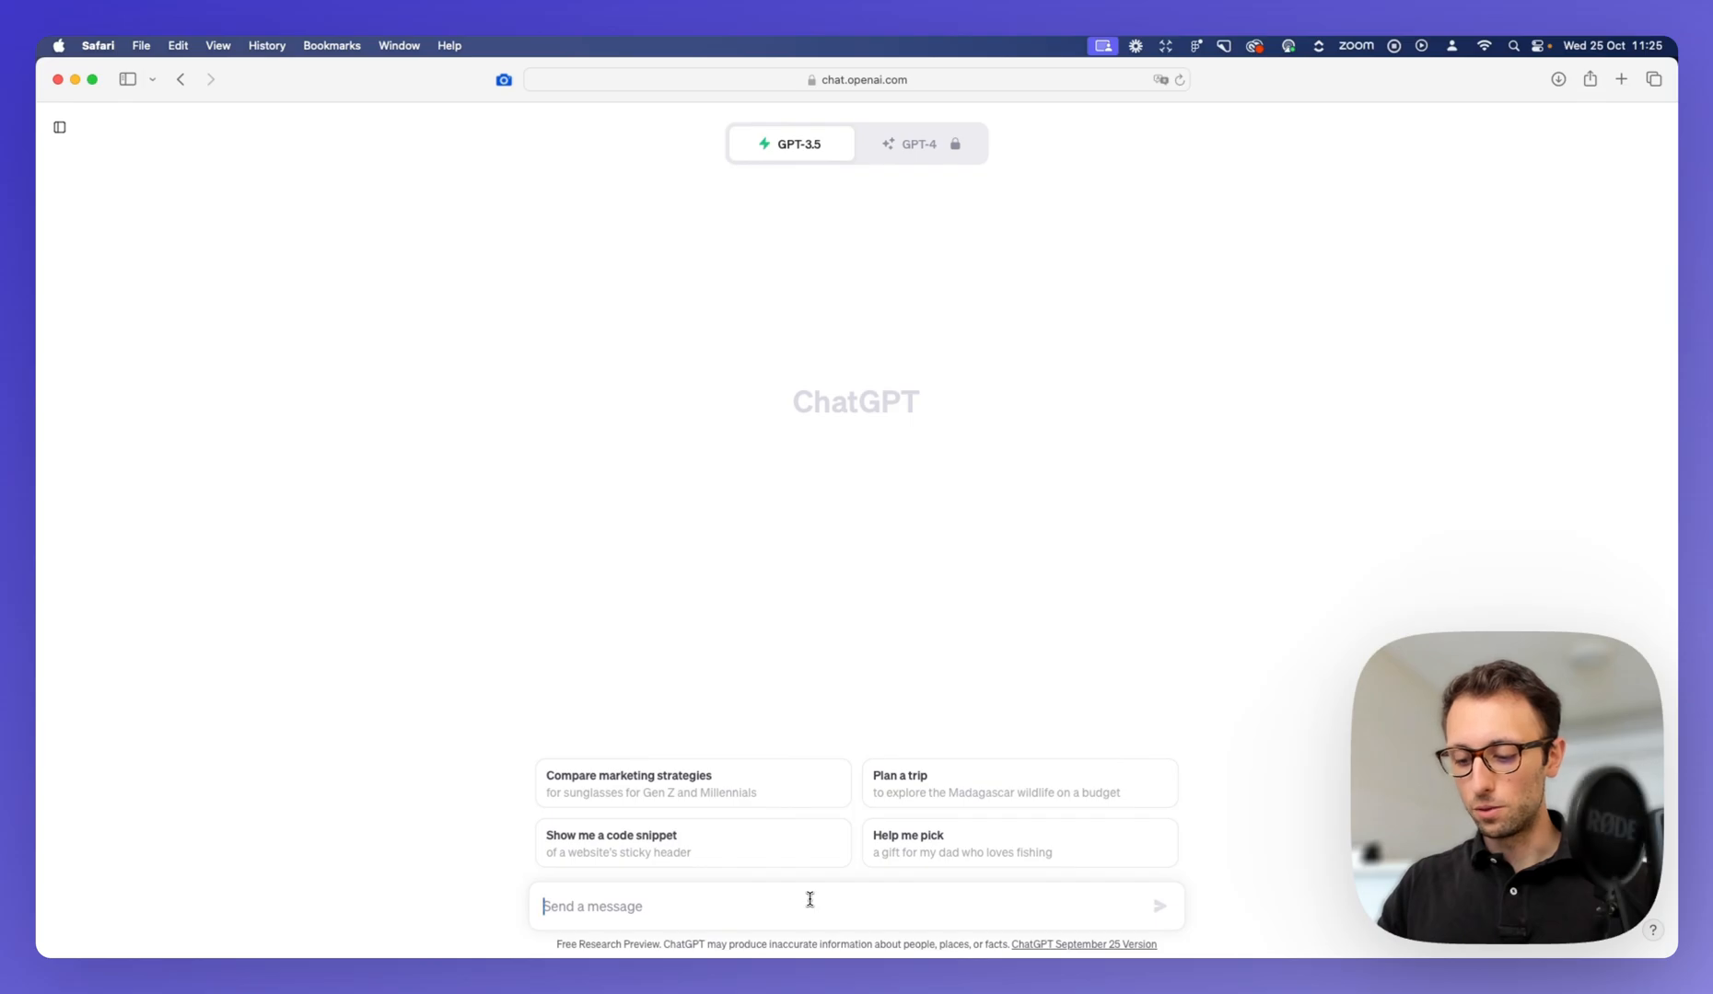
Step: Send 'Can you create a summary of this documentation that a client sent over:' with the pasted Coinbase text
type("Can you create")
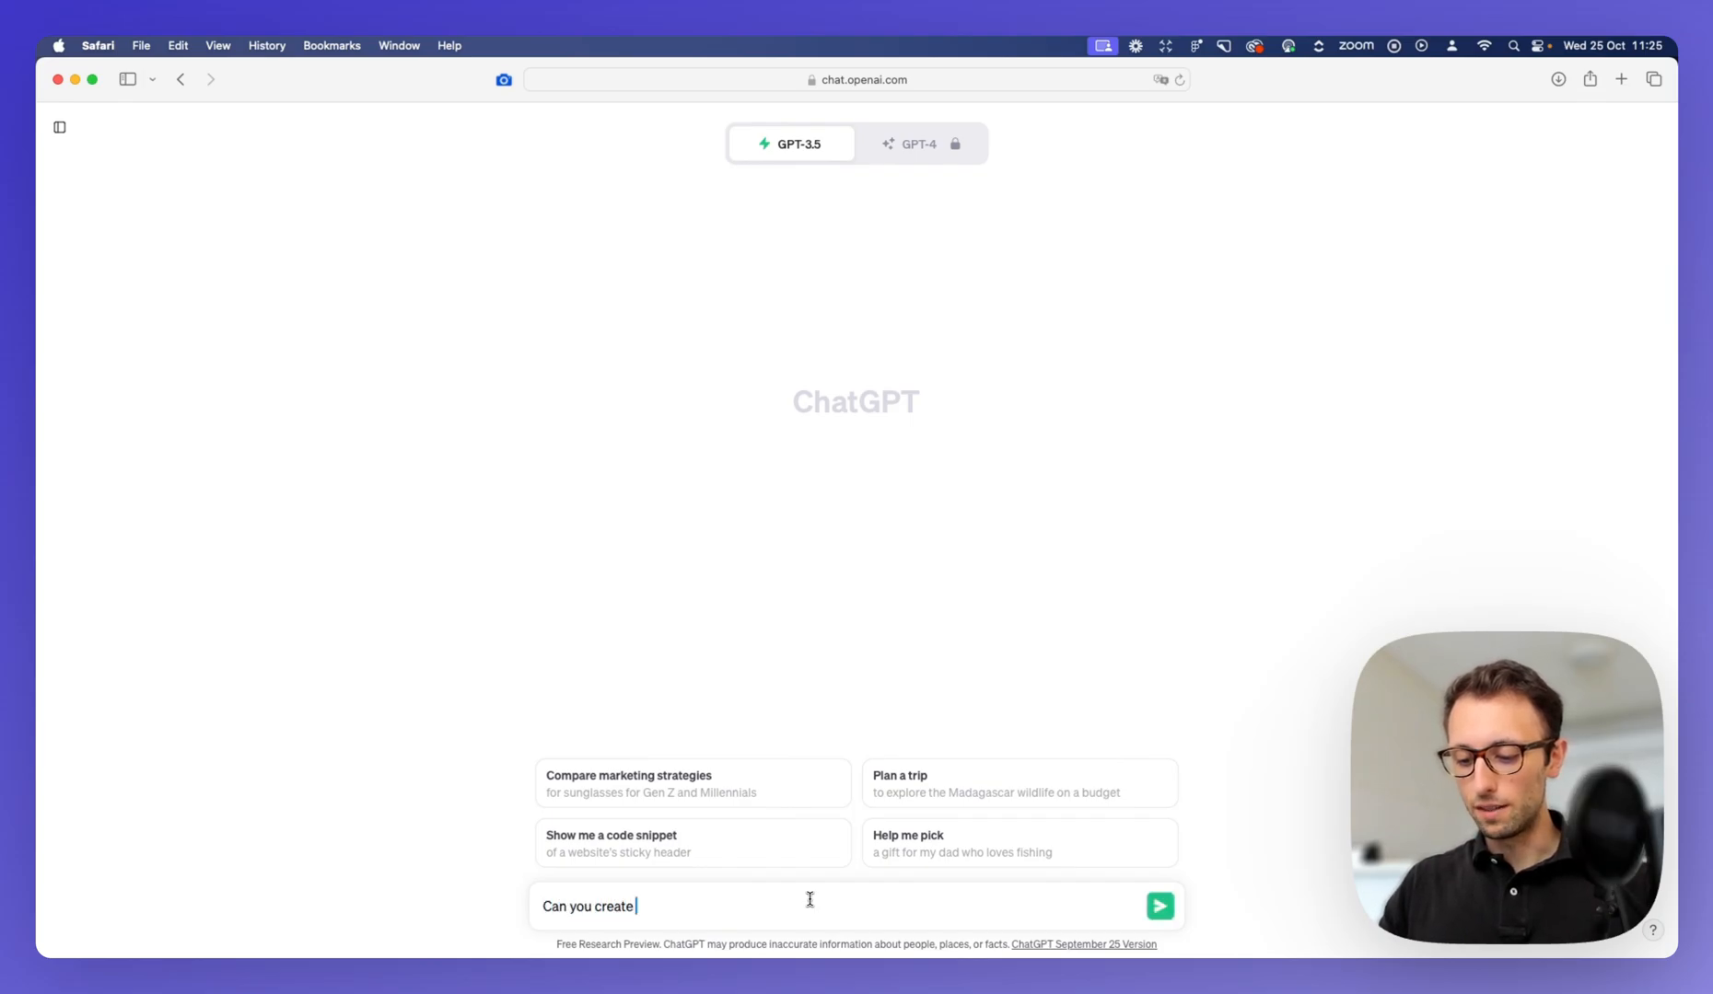
type("a summary")
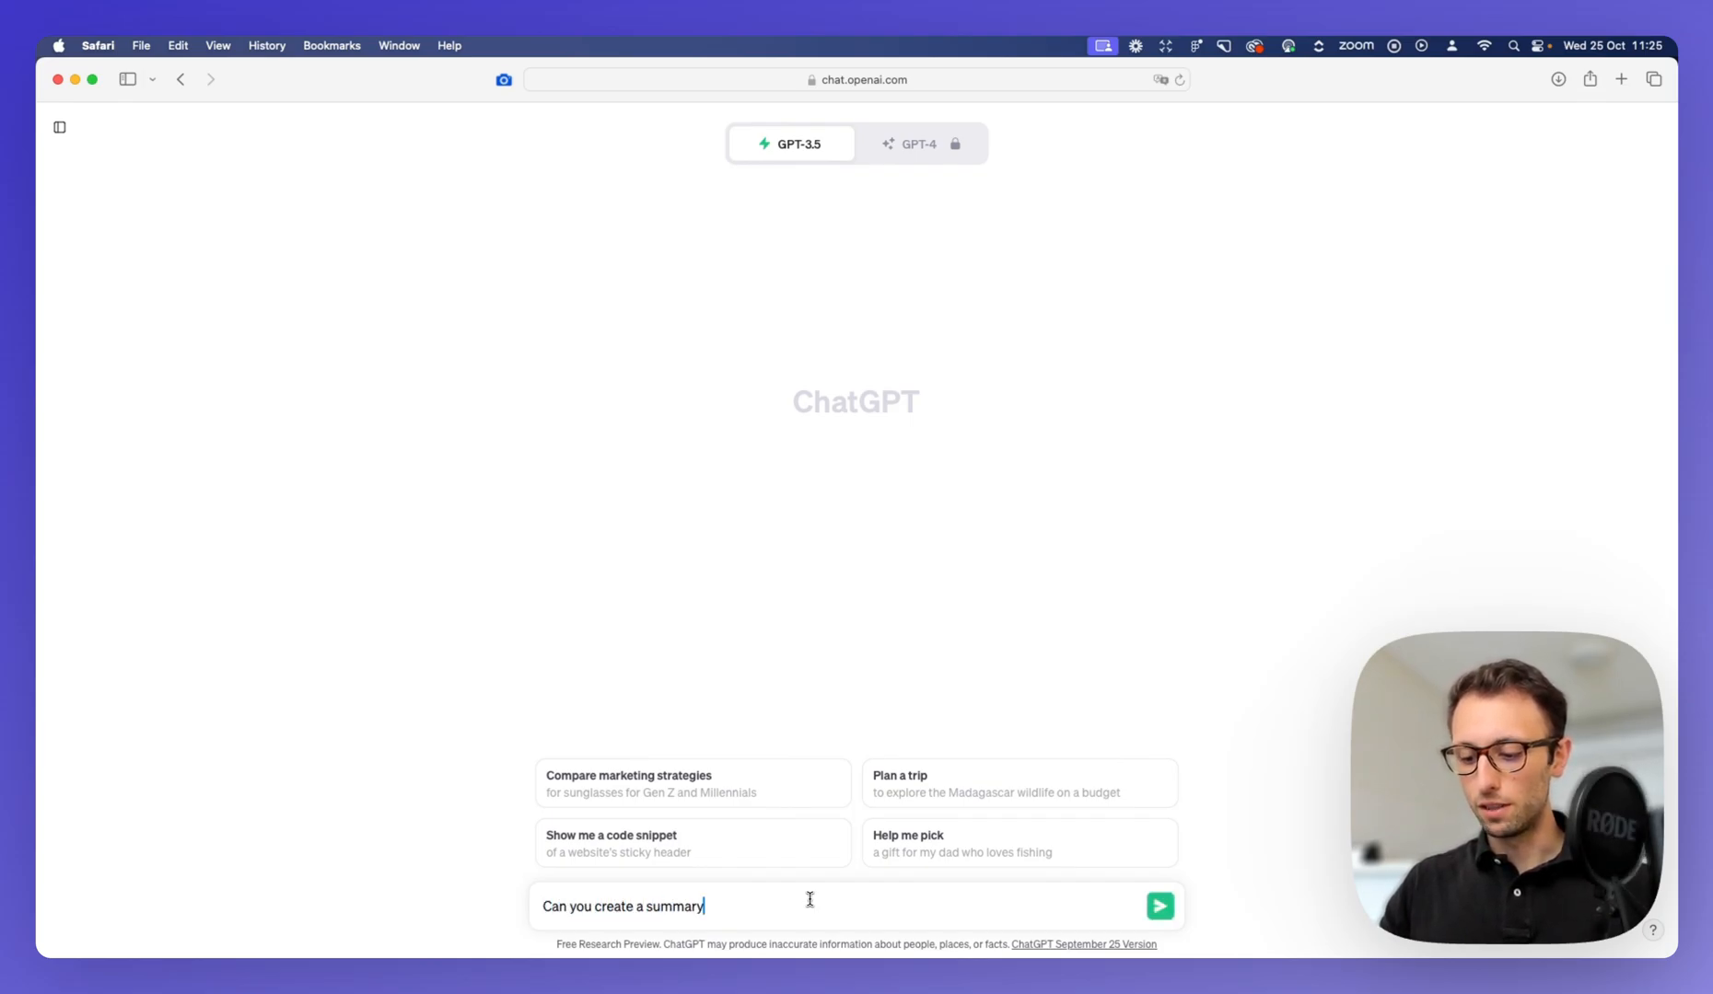
type("of this")
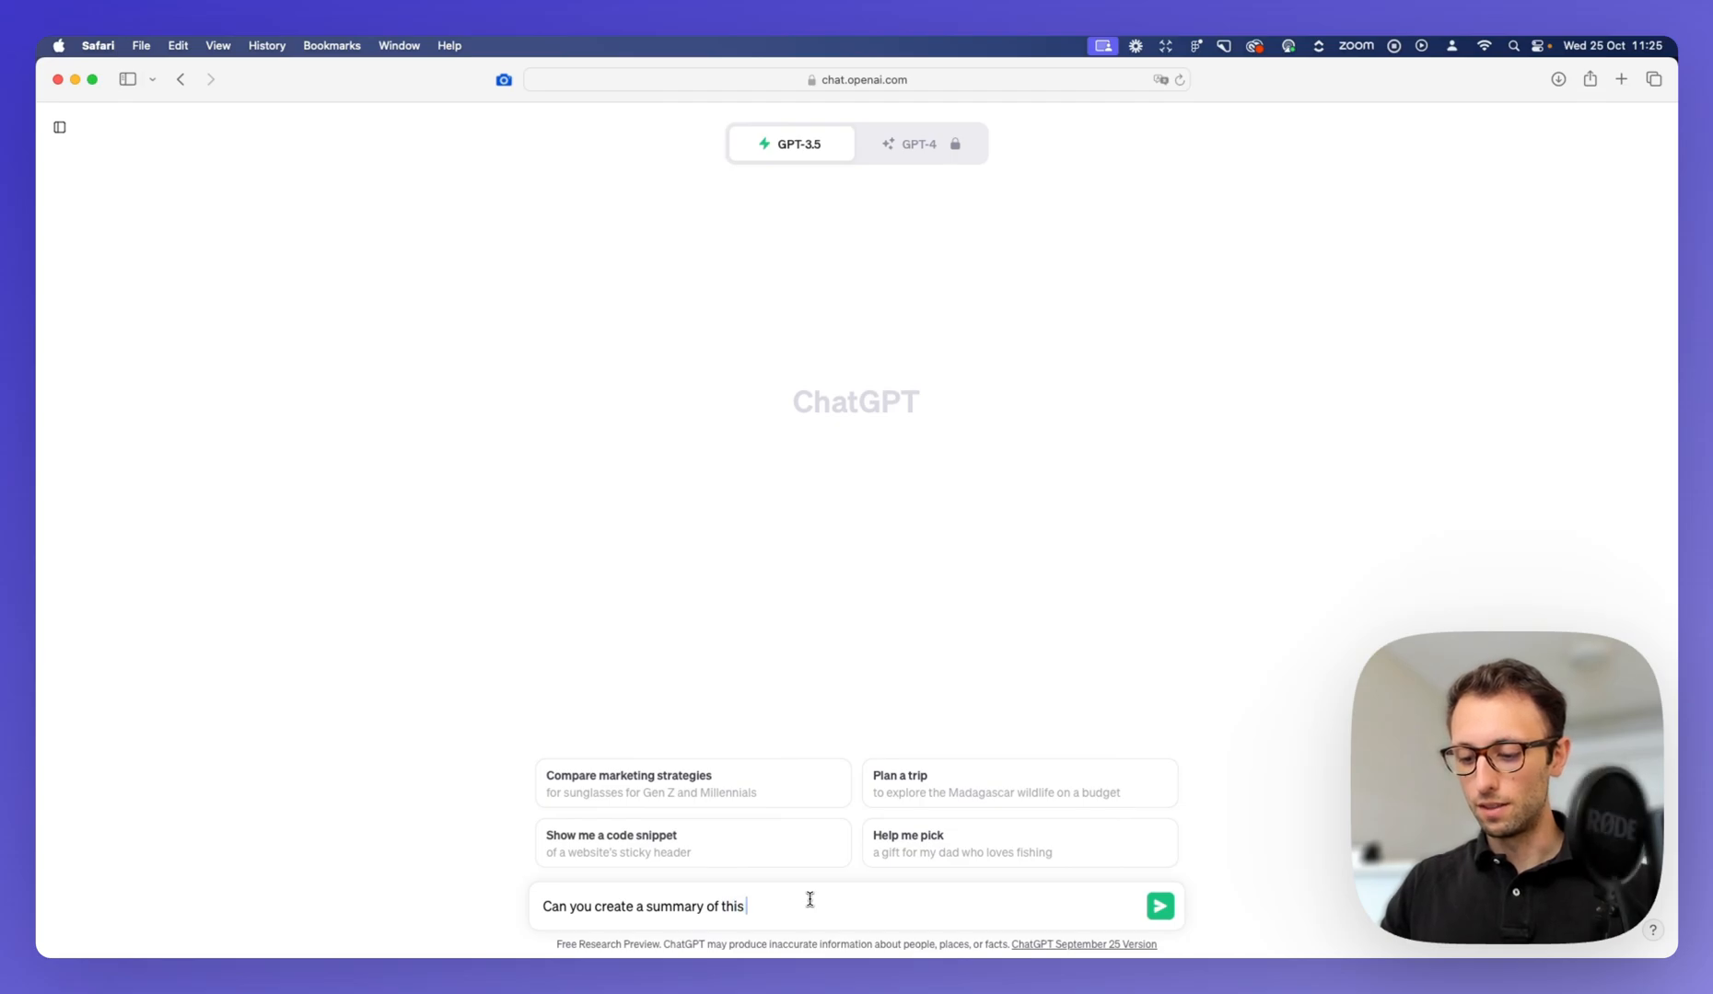
type("documentation")
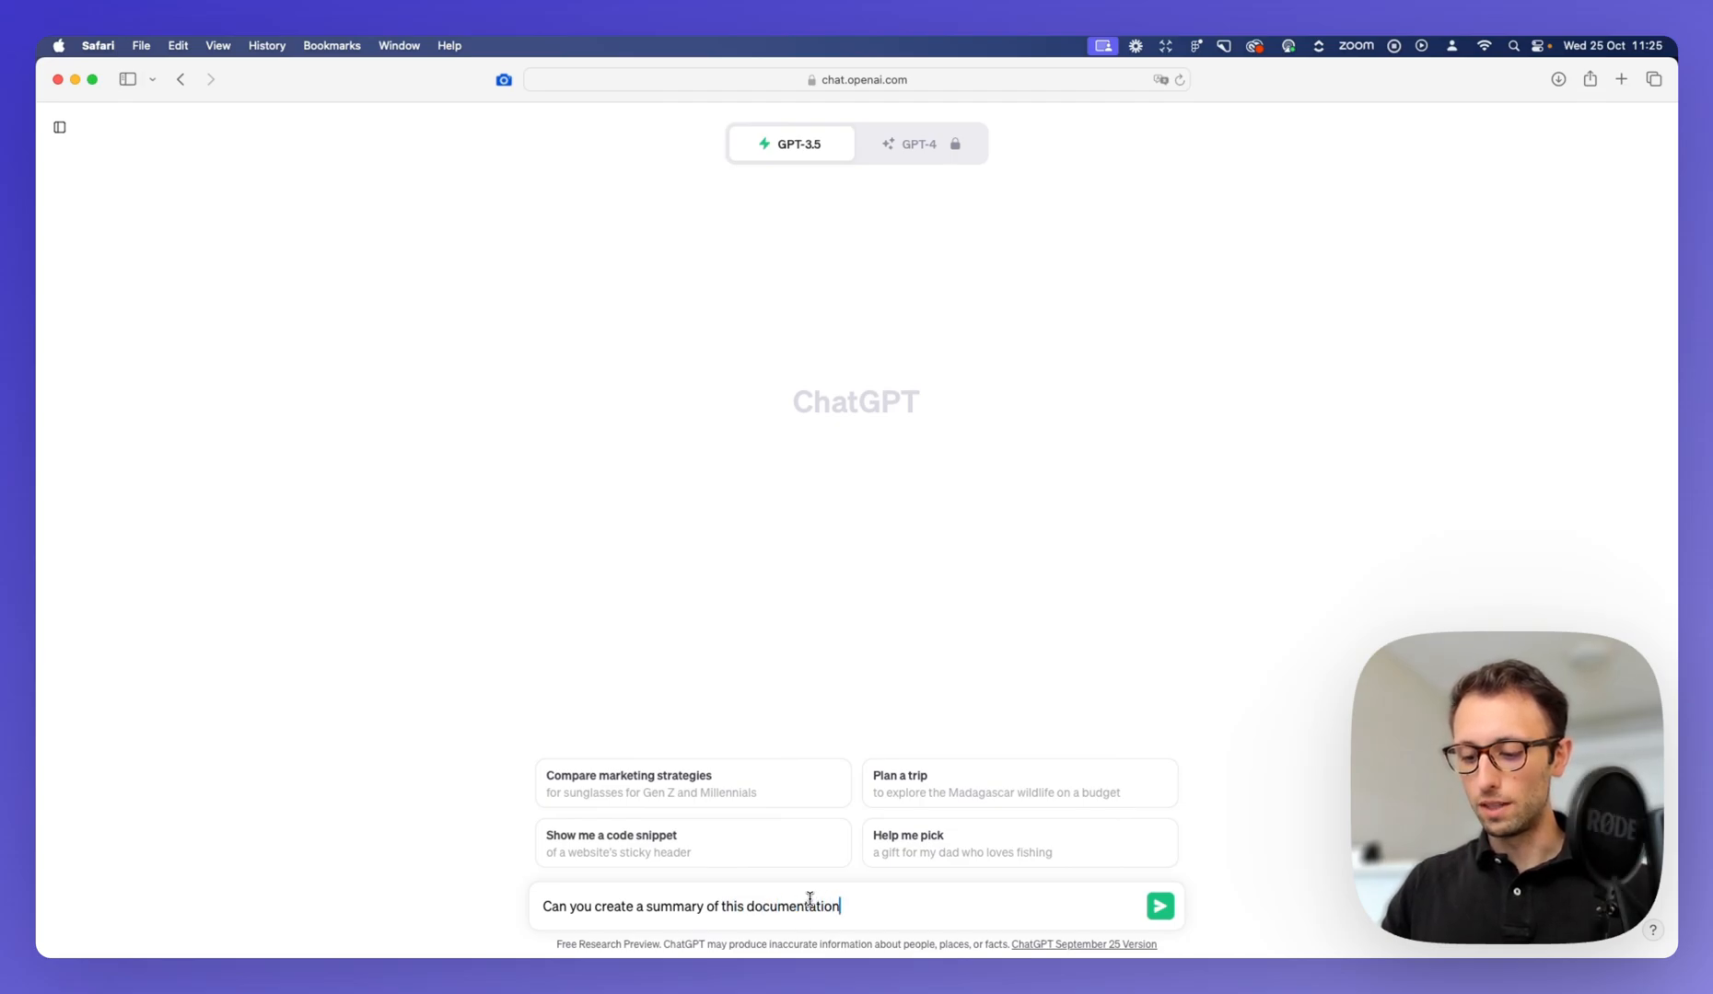
type("that a client s")
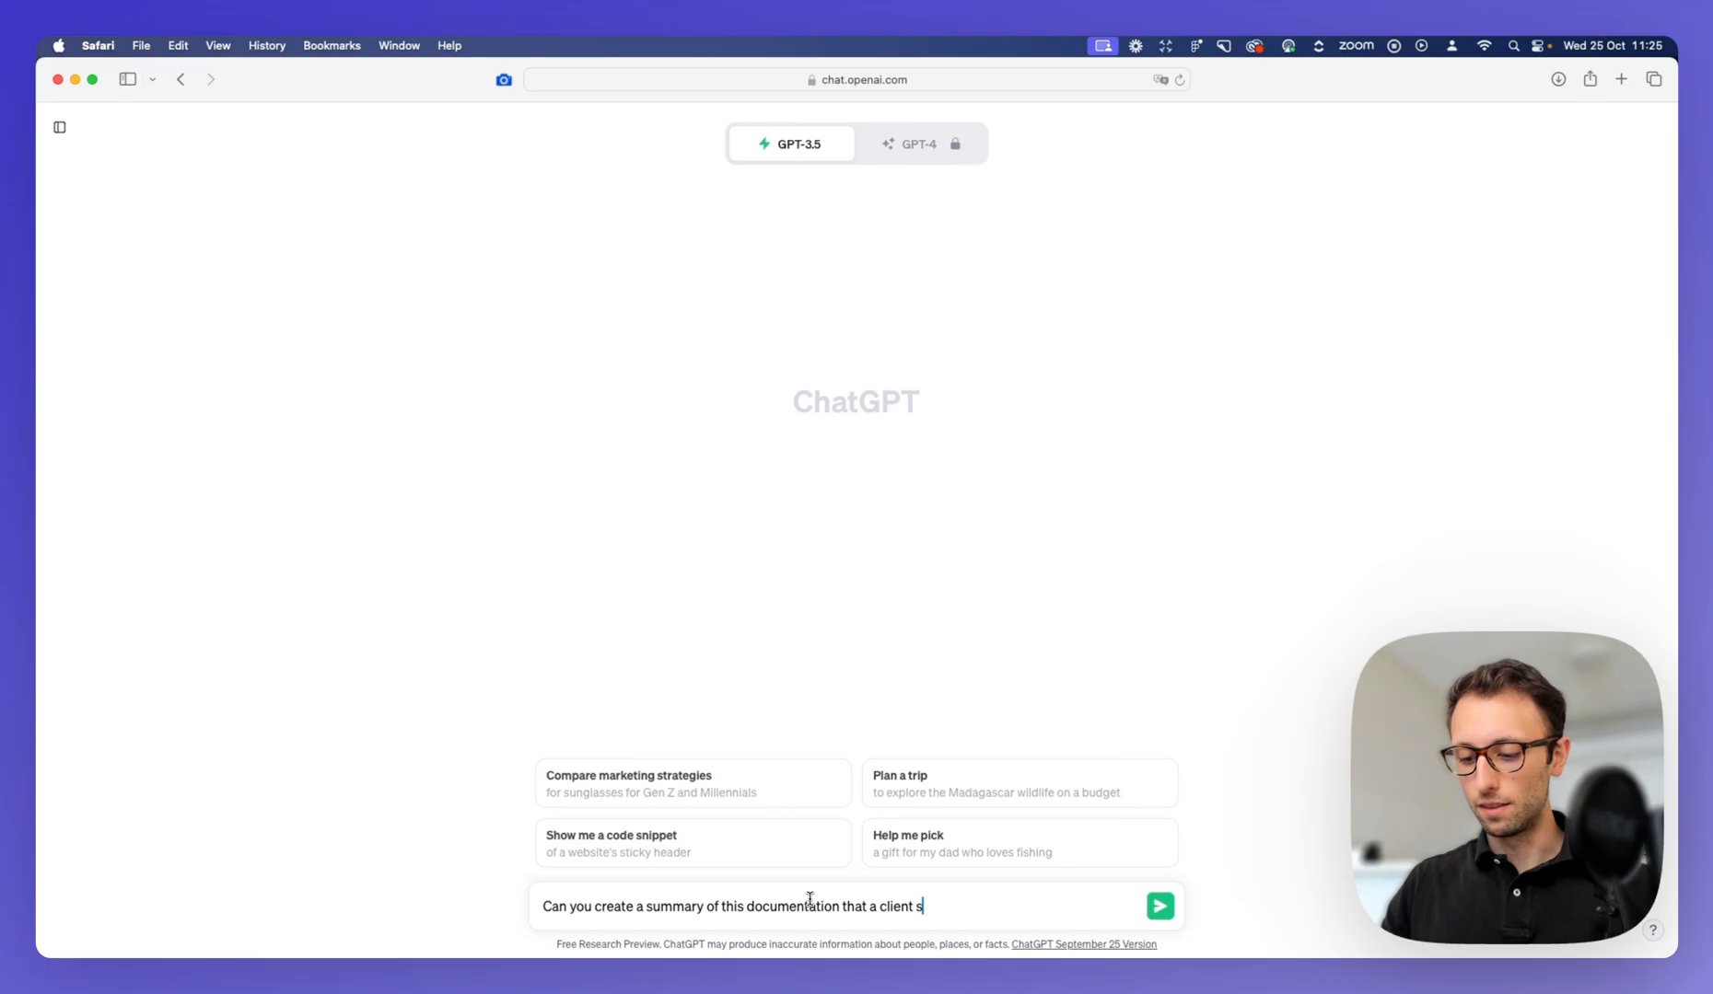
type("ent over:")
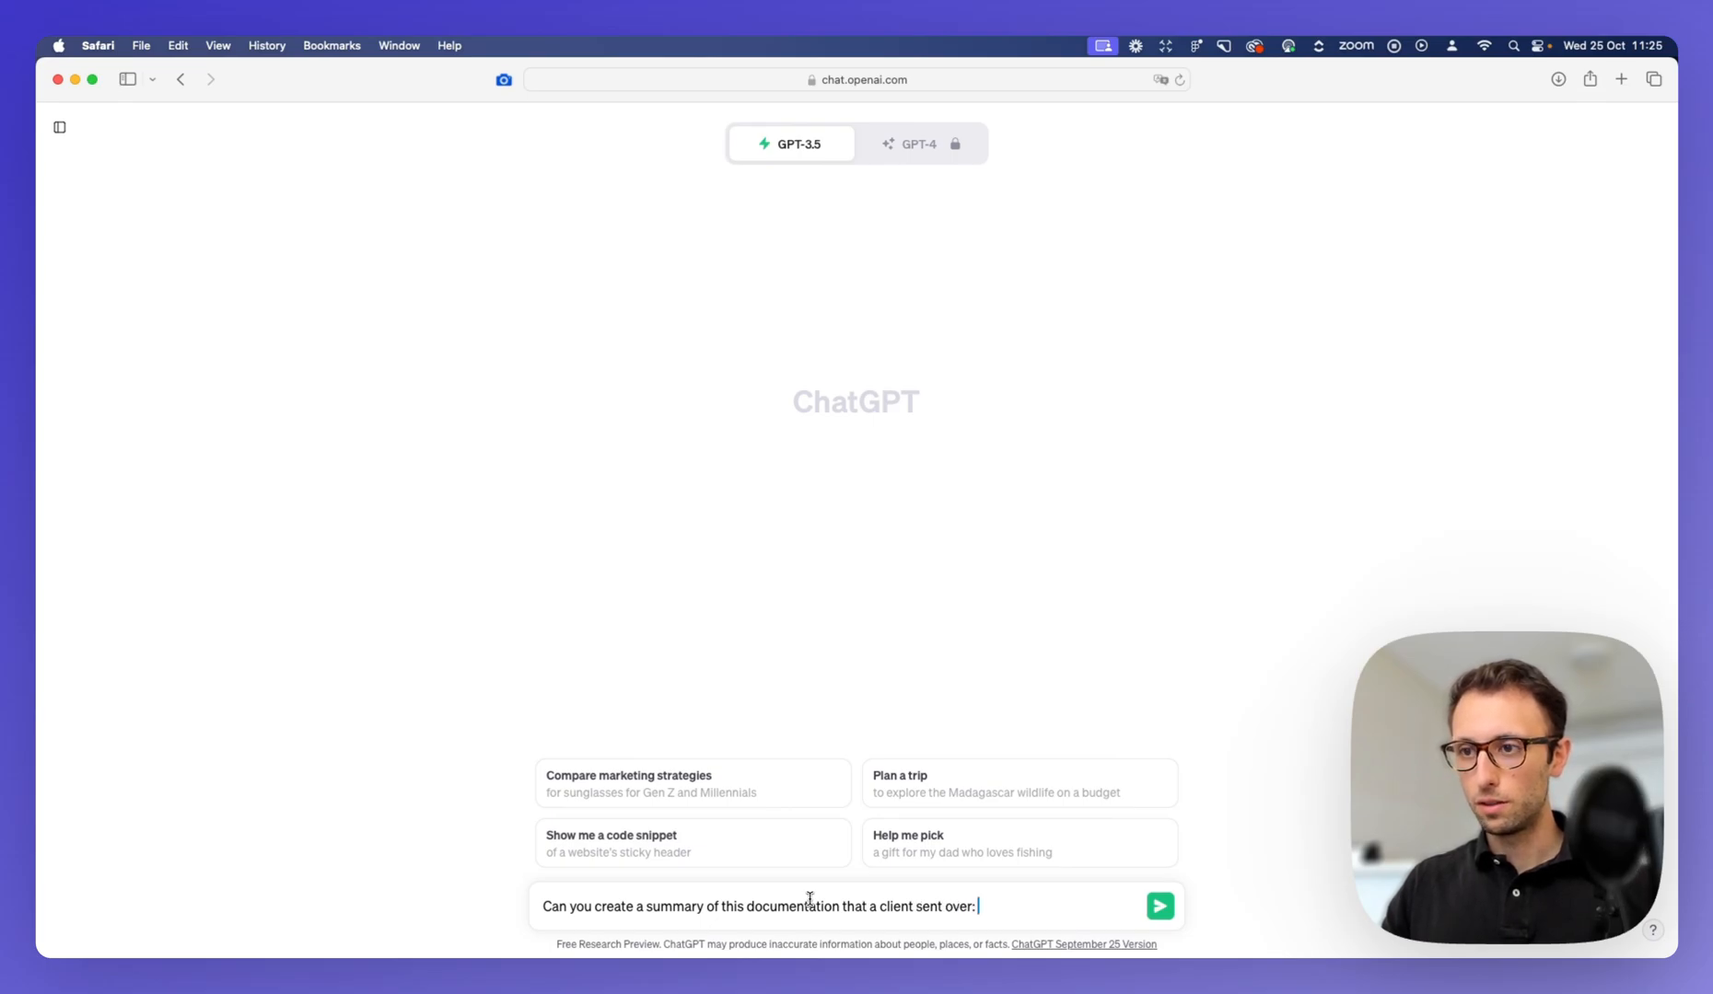
left_click(1158, 906)
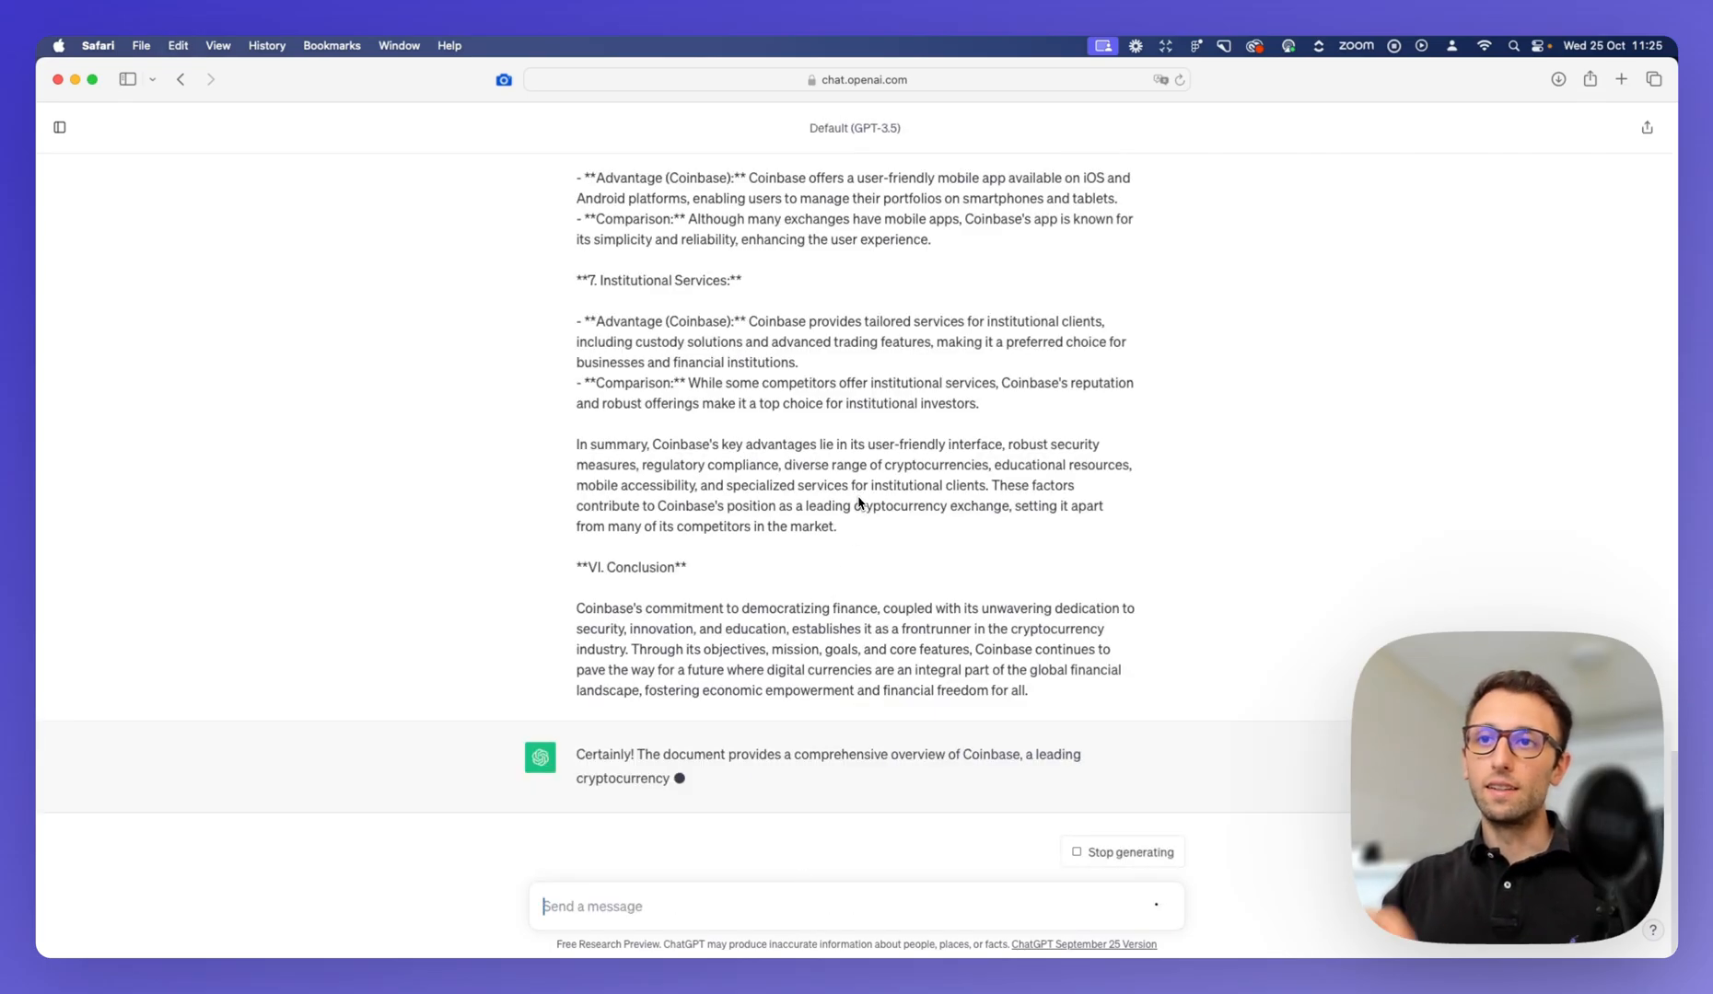
Step: Scroll through the streaming Coinbase summary from introduction and objectives to competitive advantages and conclusion
scroll("down", 3)
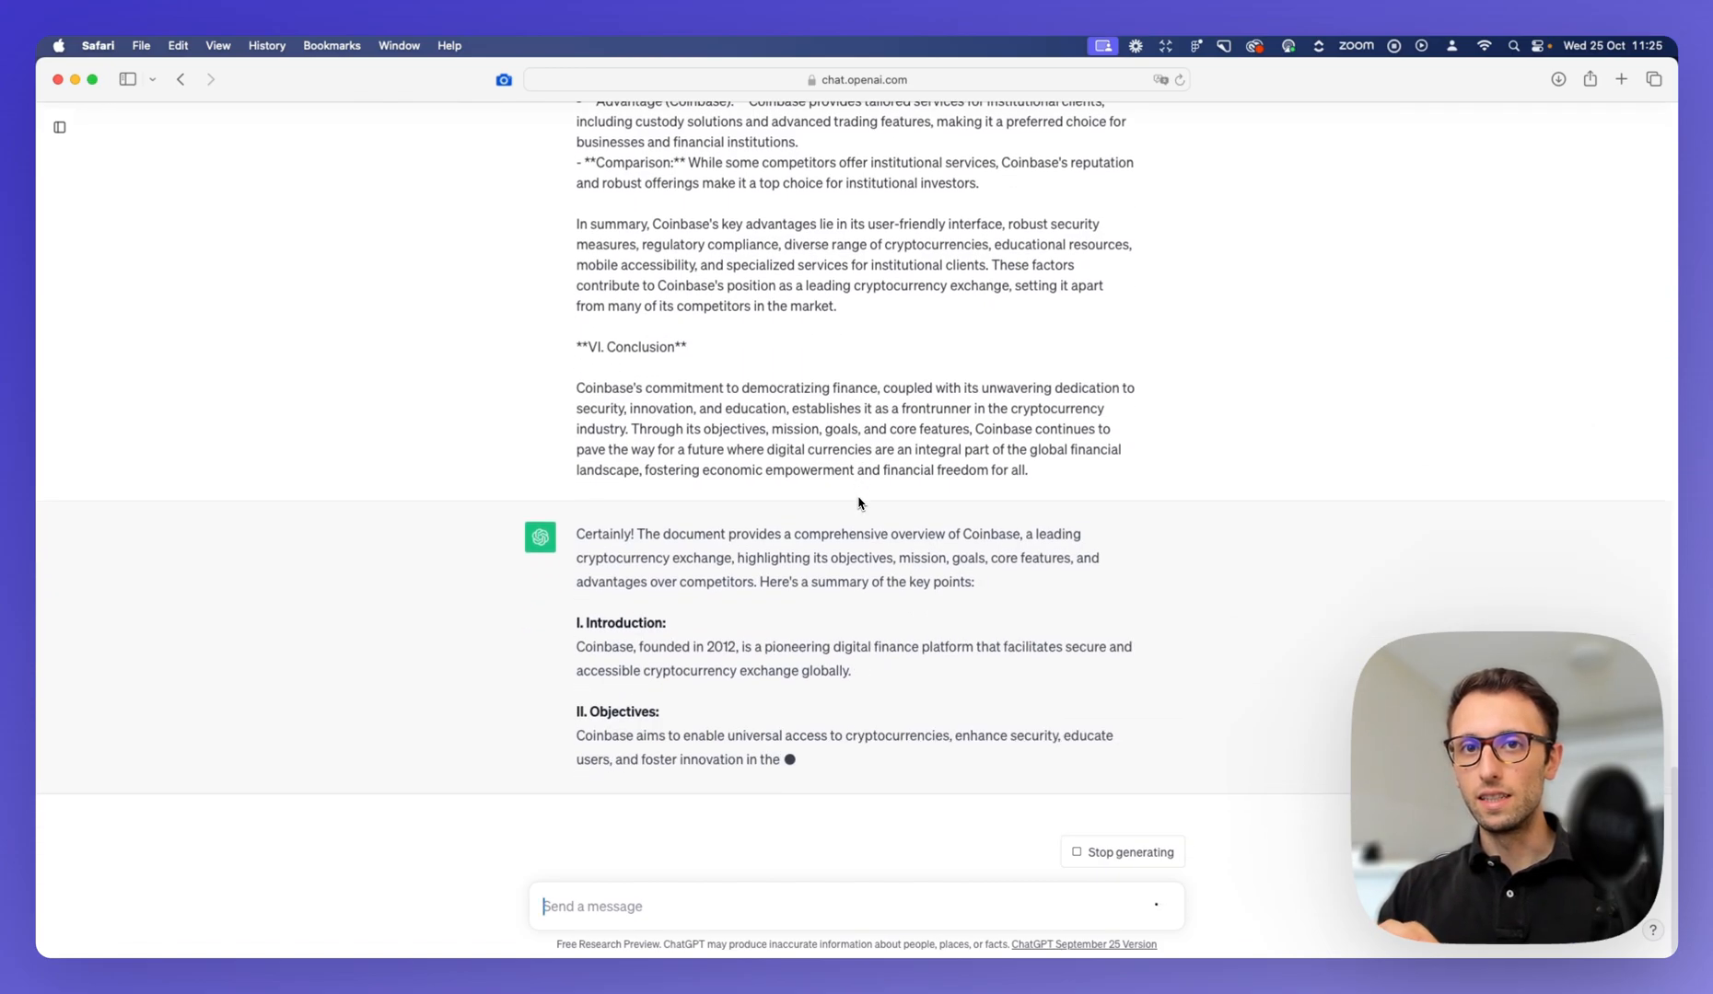
scroll("down", 3)
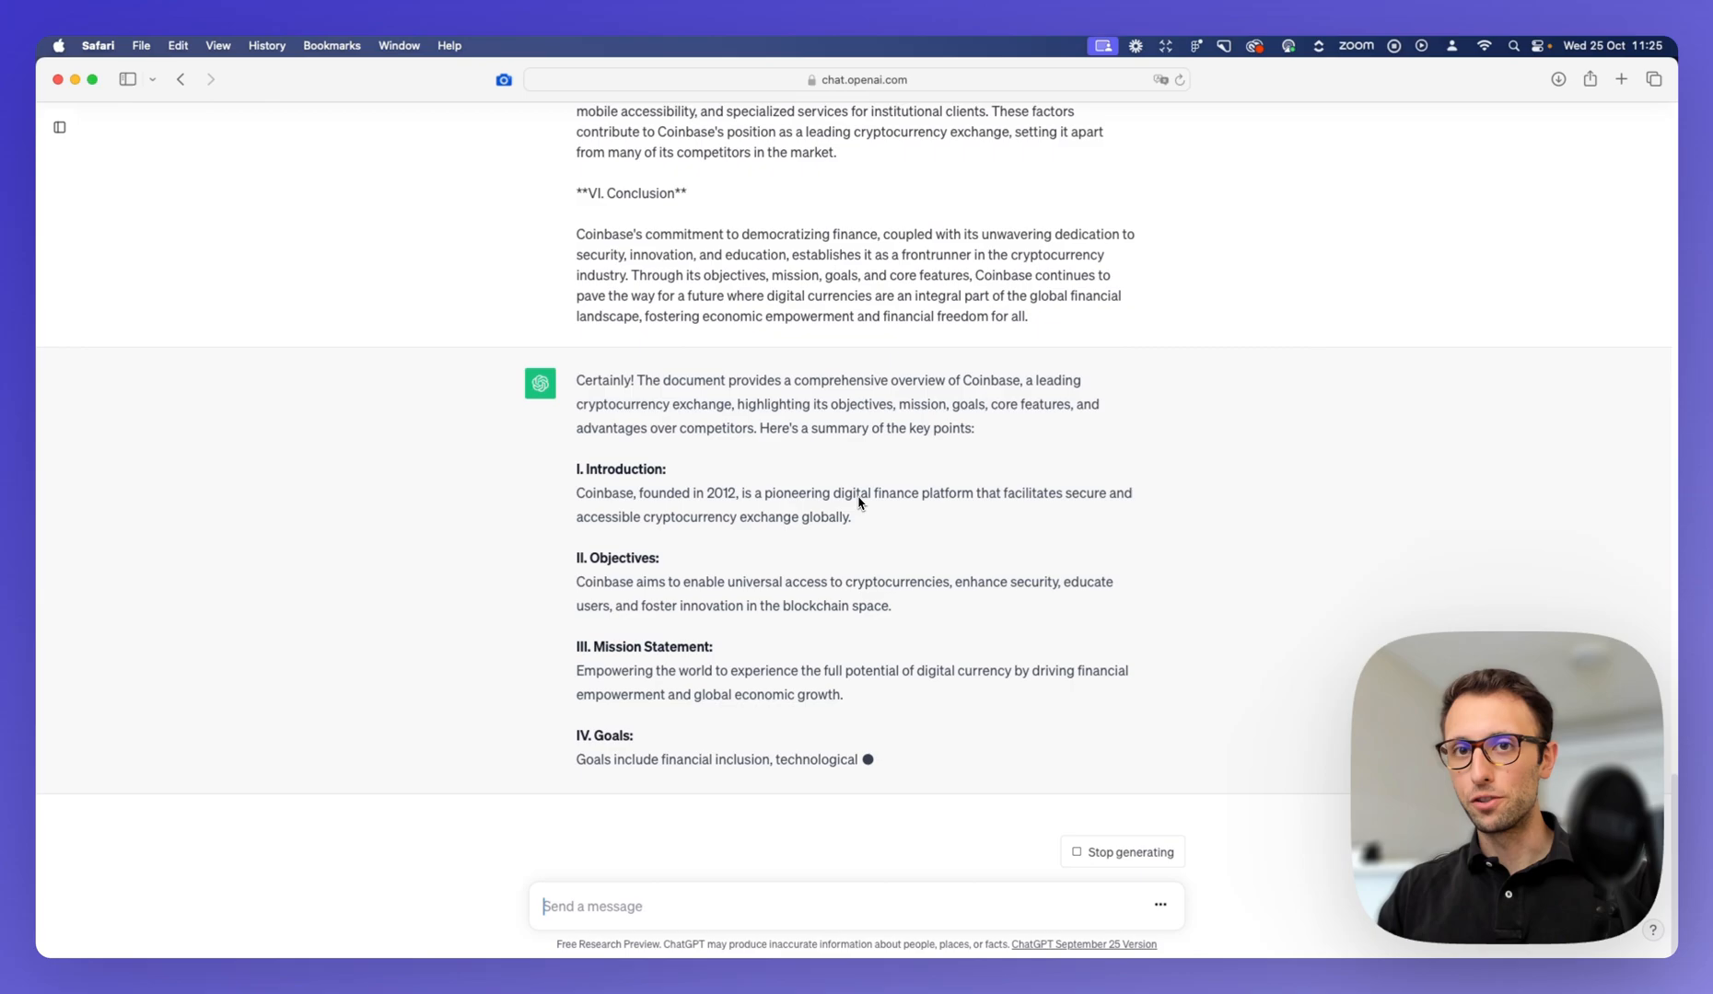
scroll("down", 3)
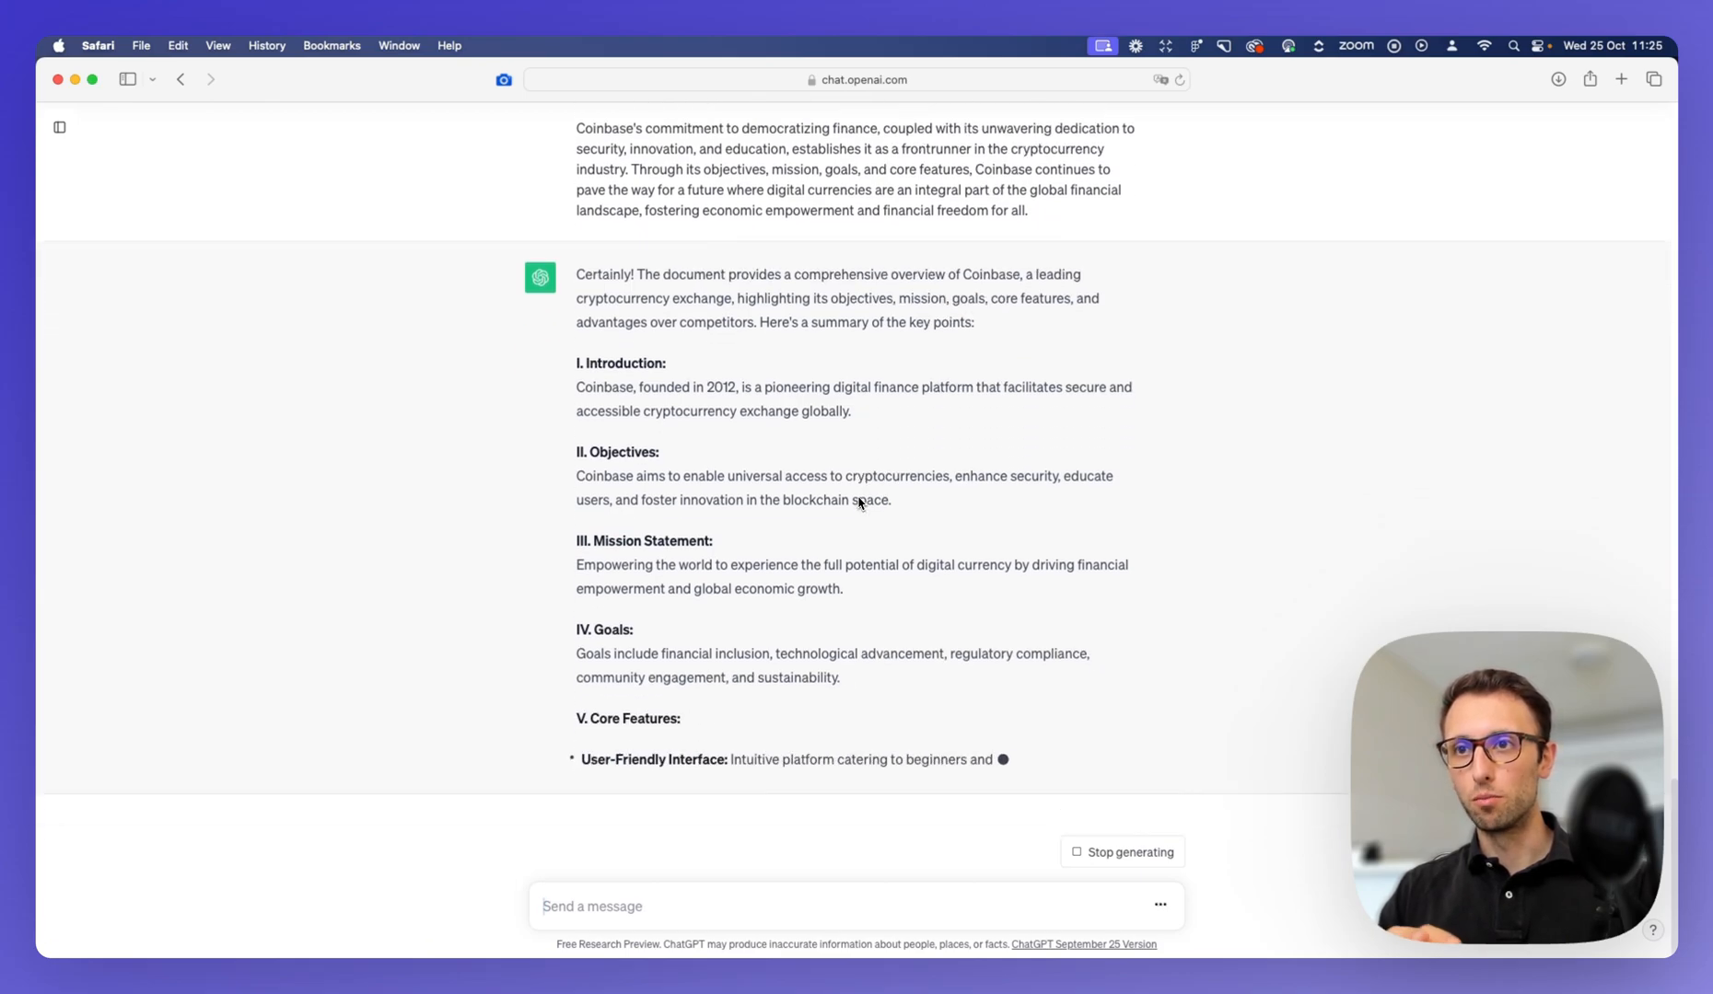
scroll("down", 3)
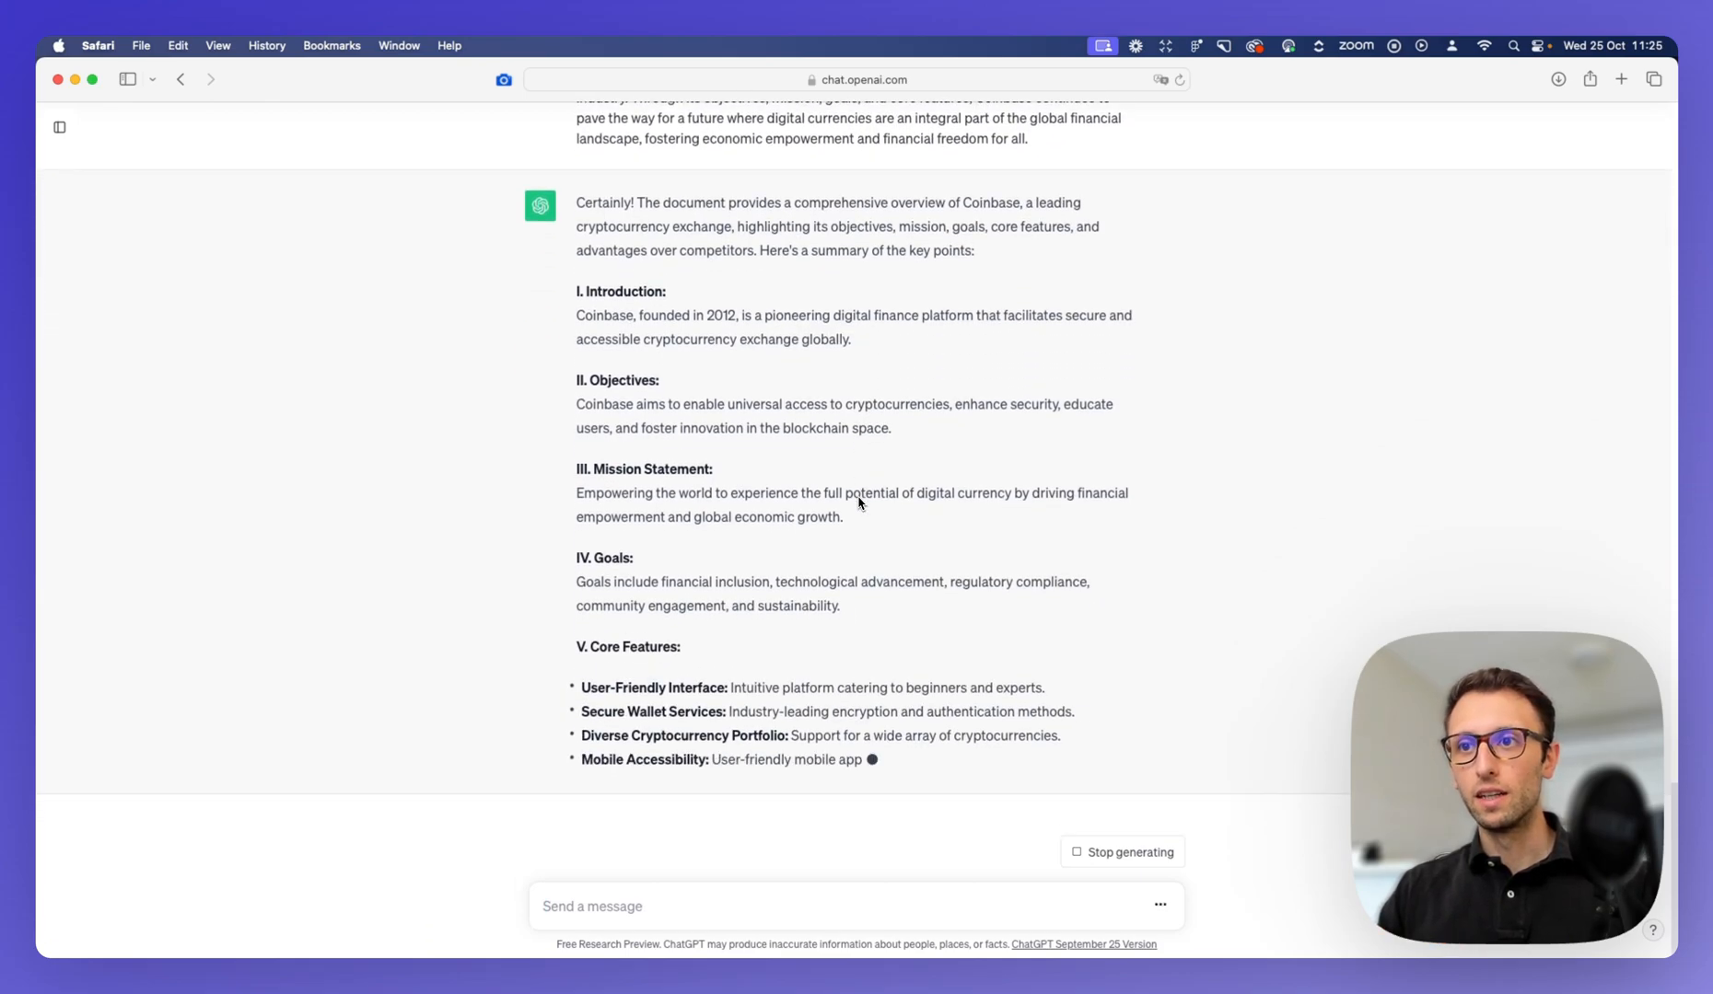
scroll("down", 3)
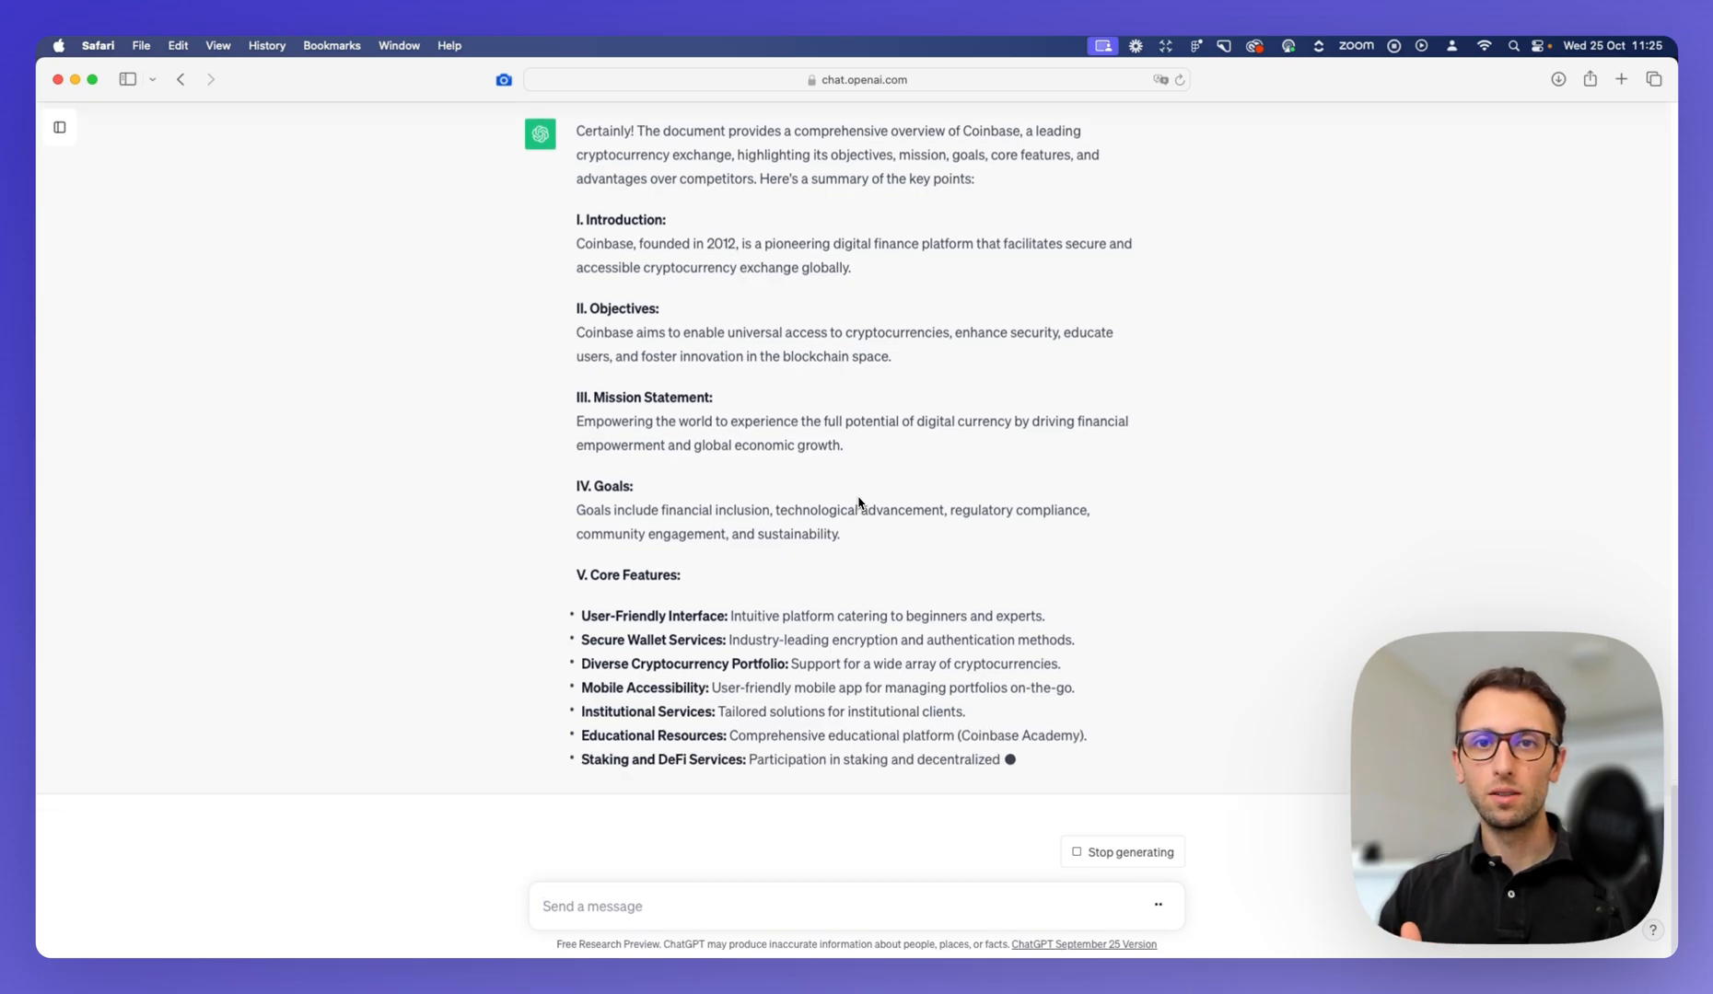
scroll("down", 3)
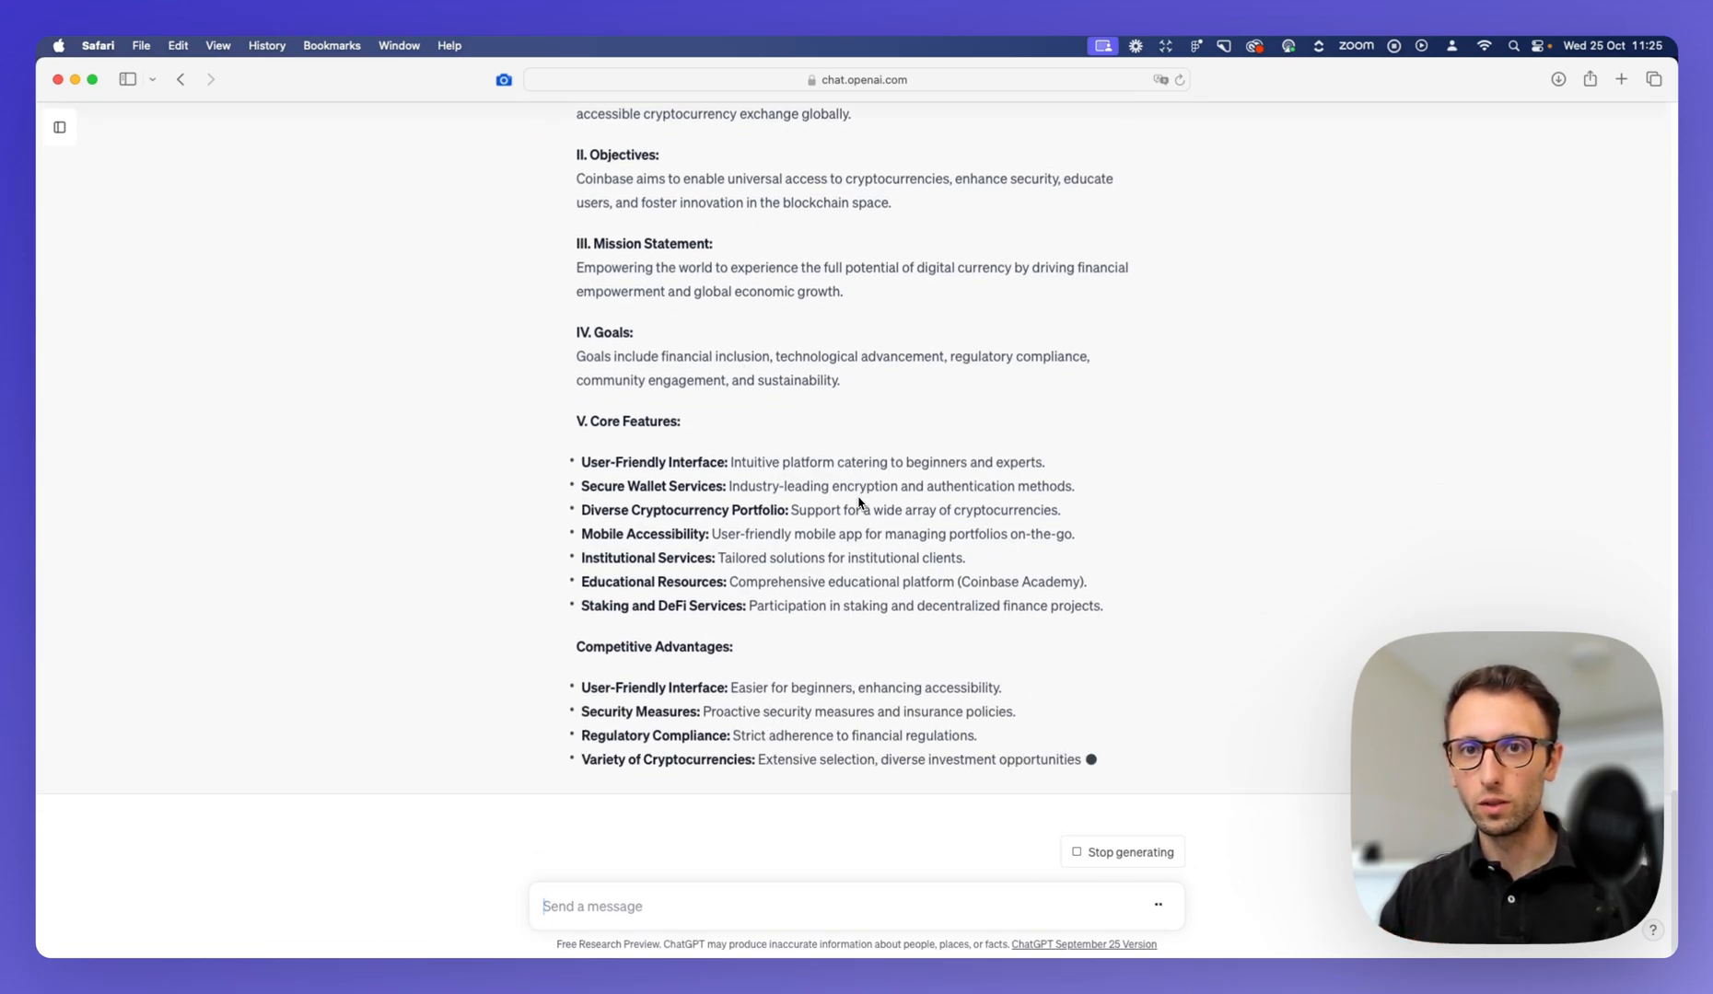
scroll("down", 3)
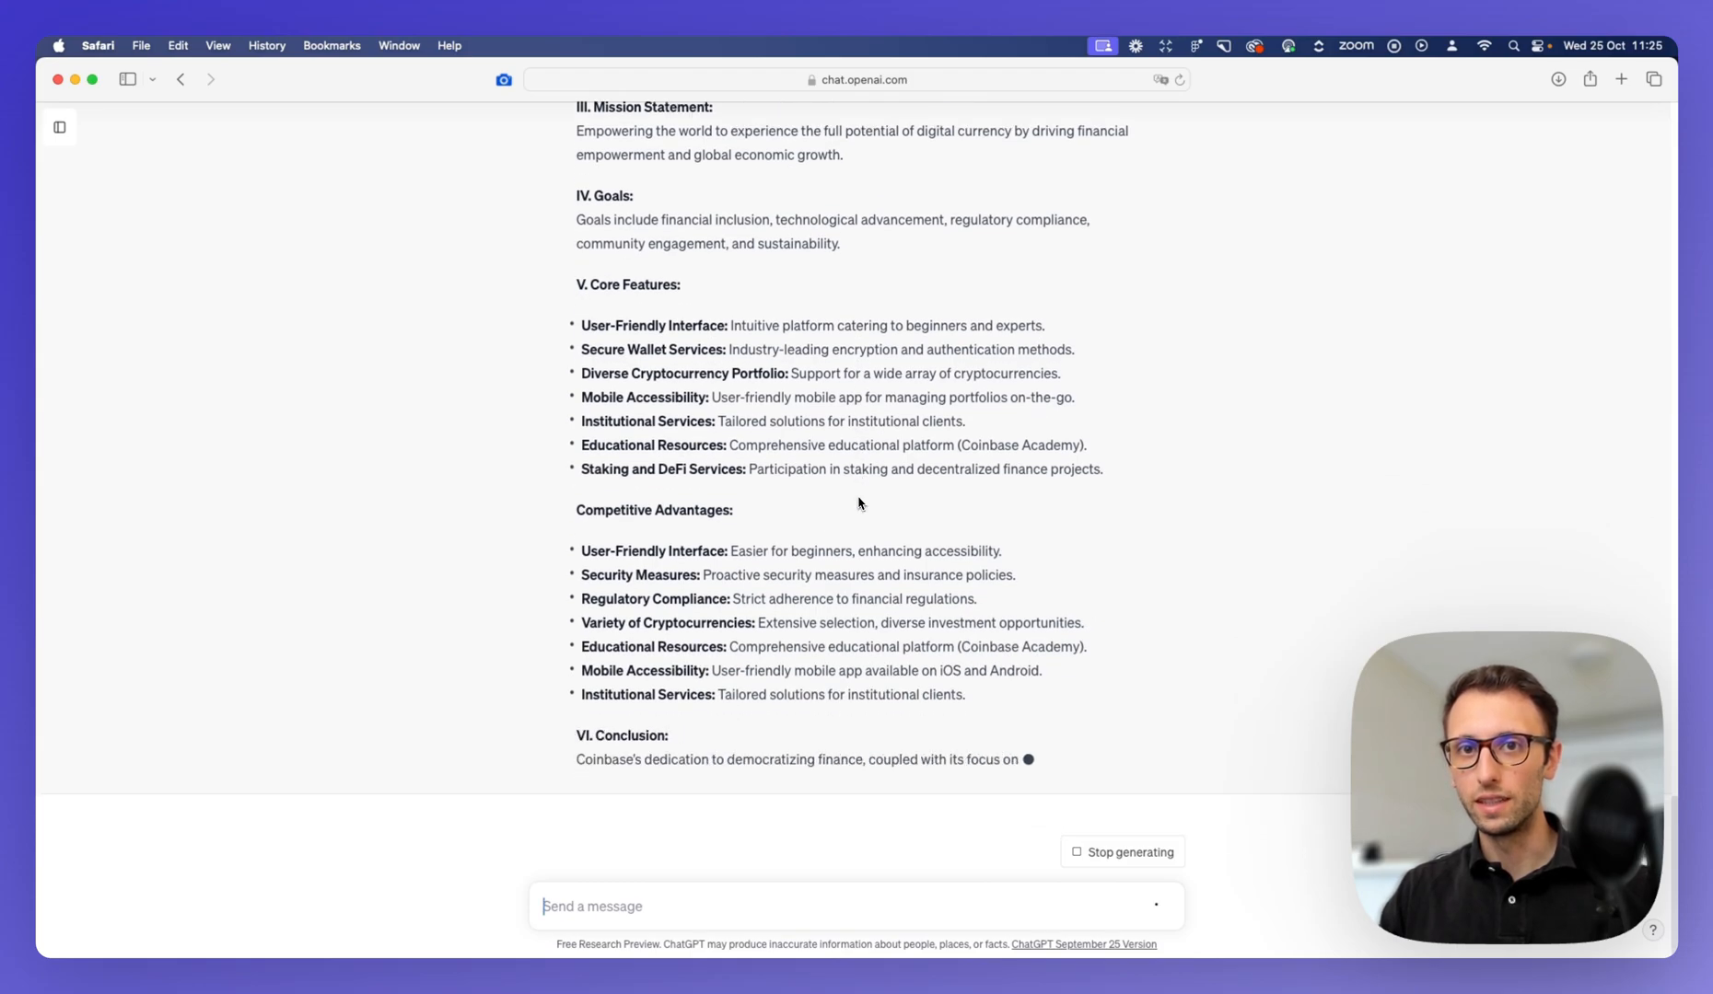
scroll("down", 3)
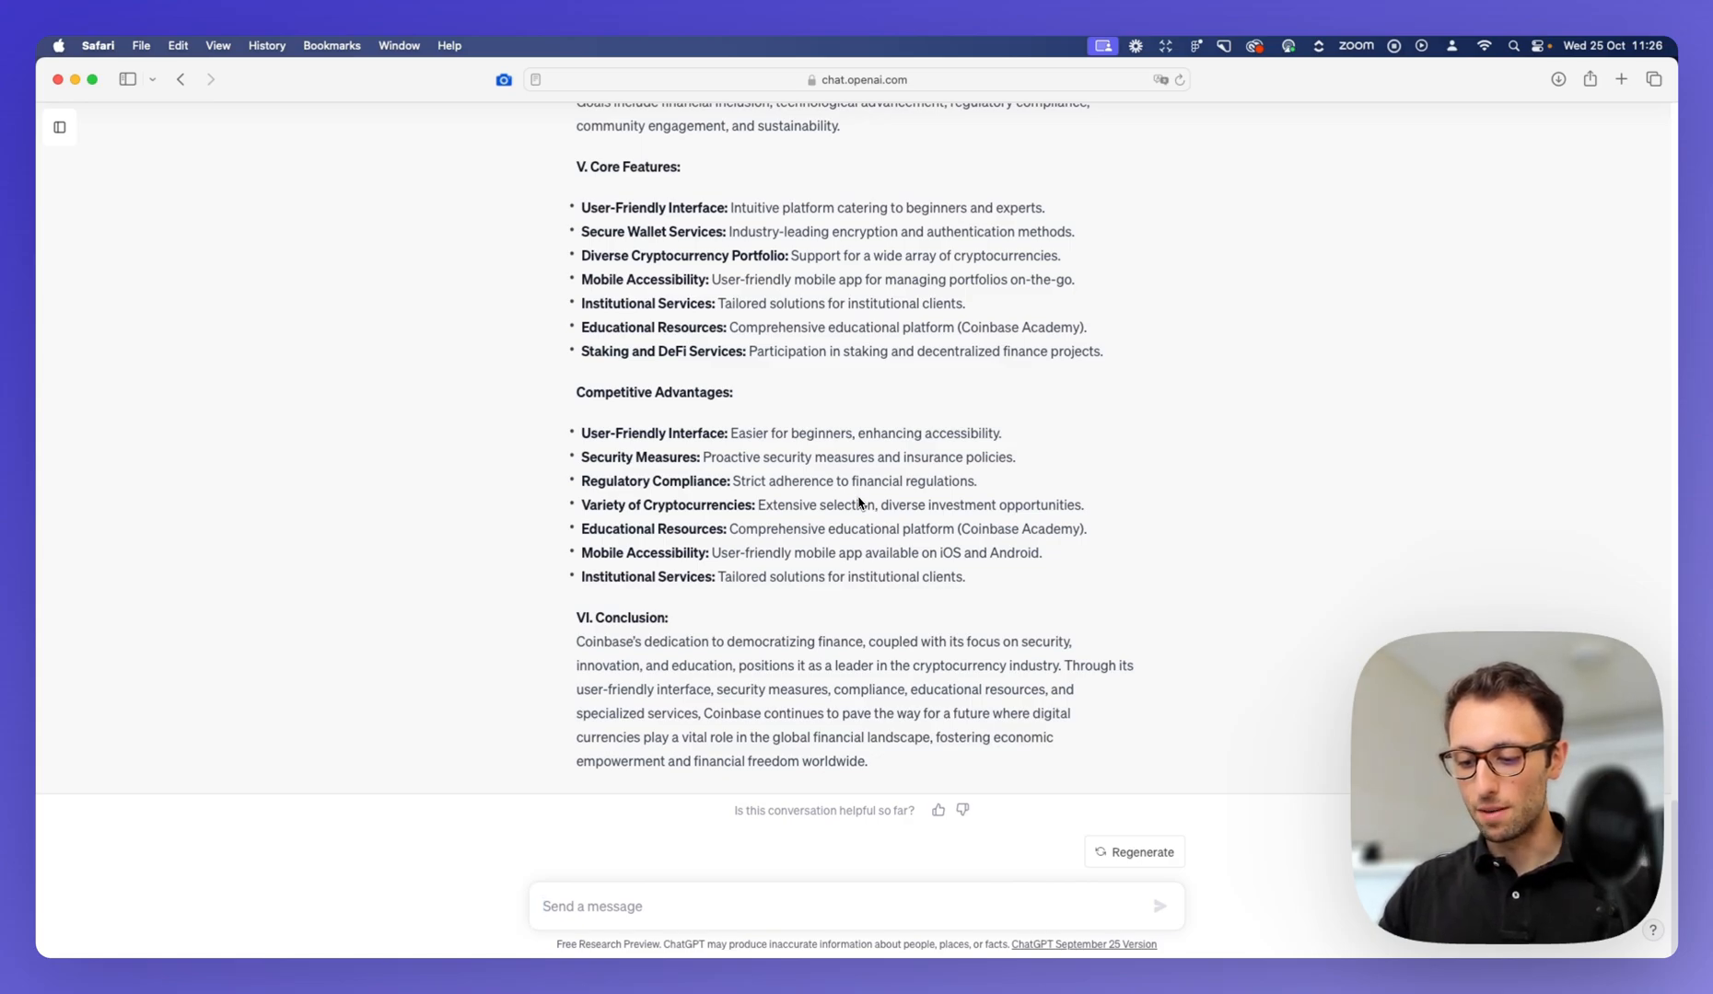
Step: Send the follow-up 'Can you create an outline of the main sections for a landing page'
type("Can you cre")
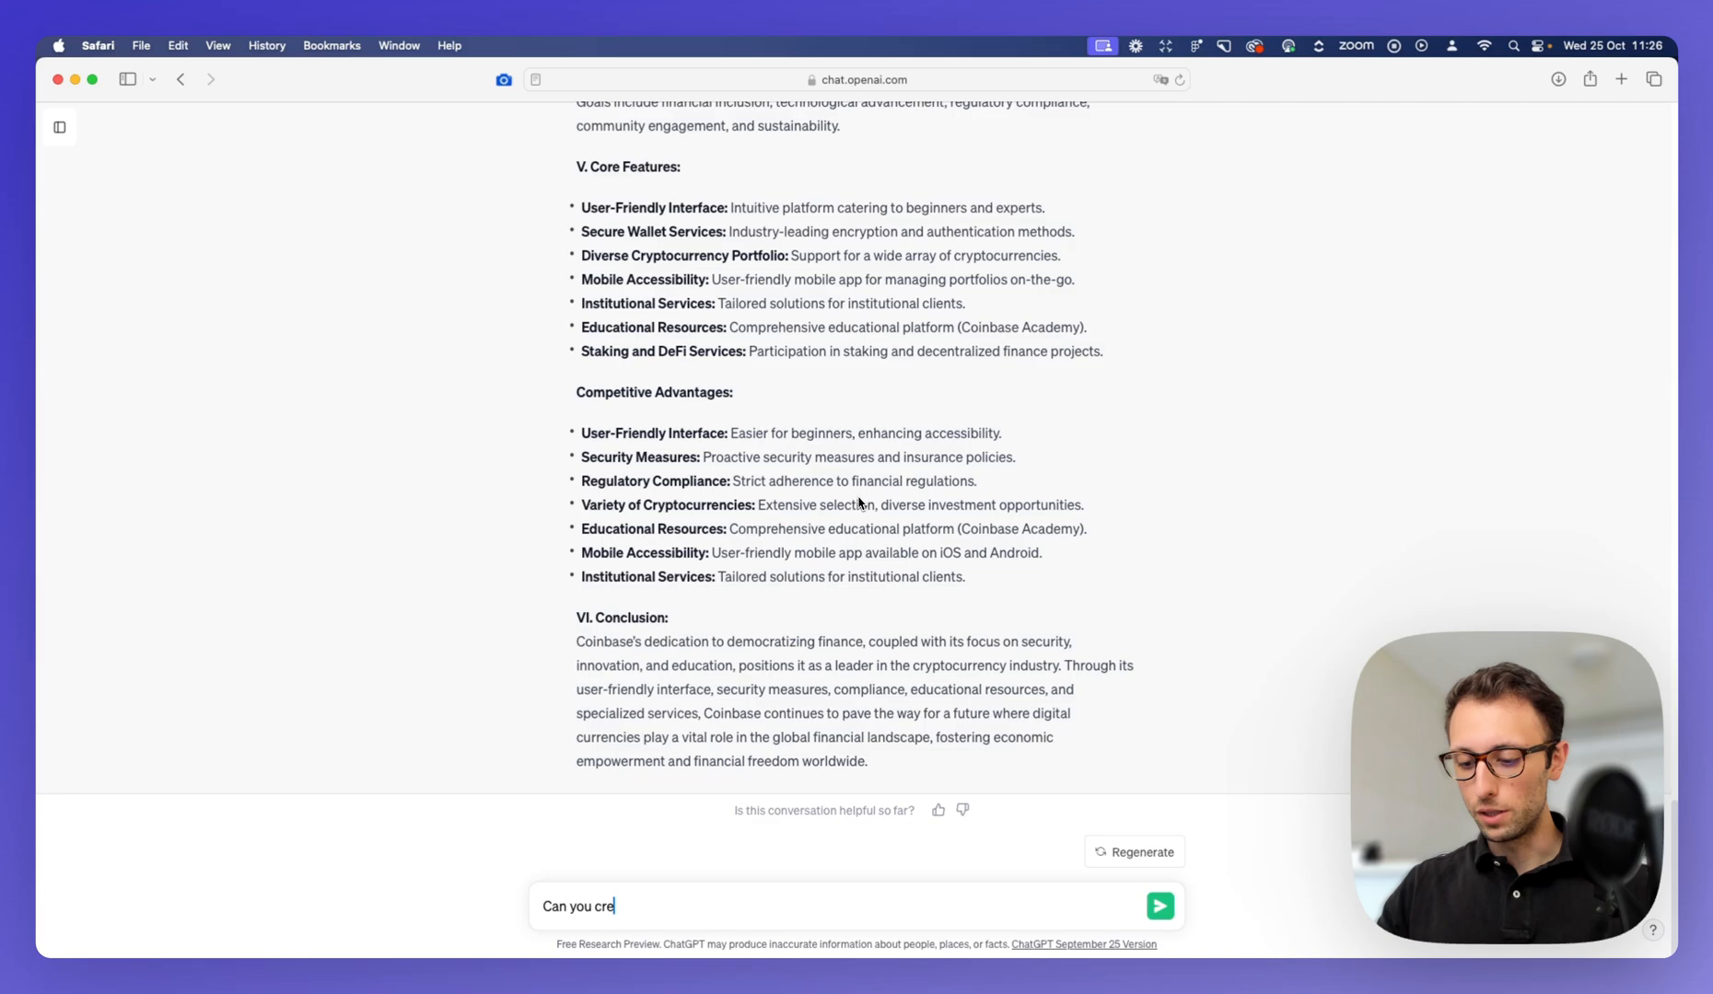
type("ate an outli")
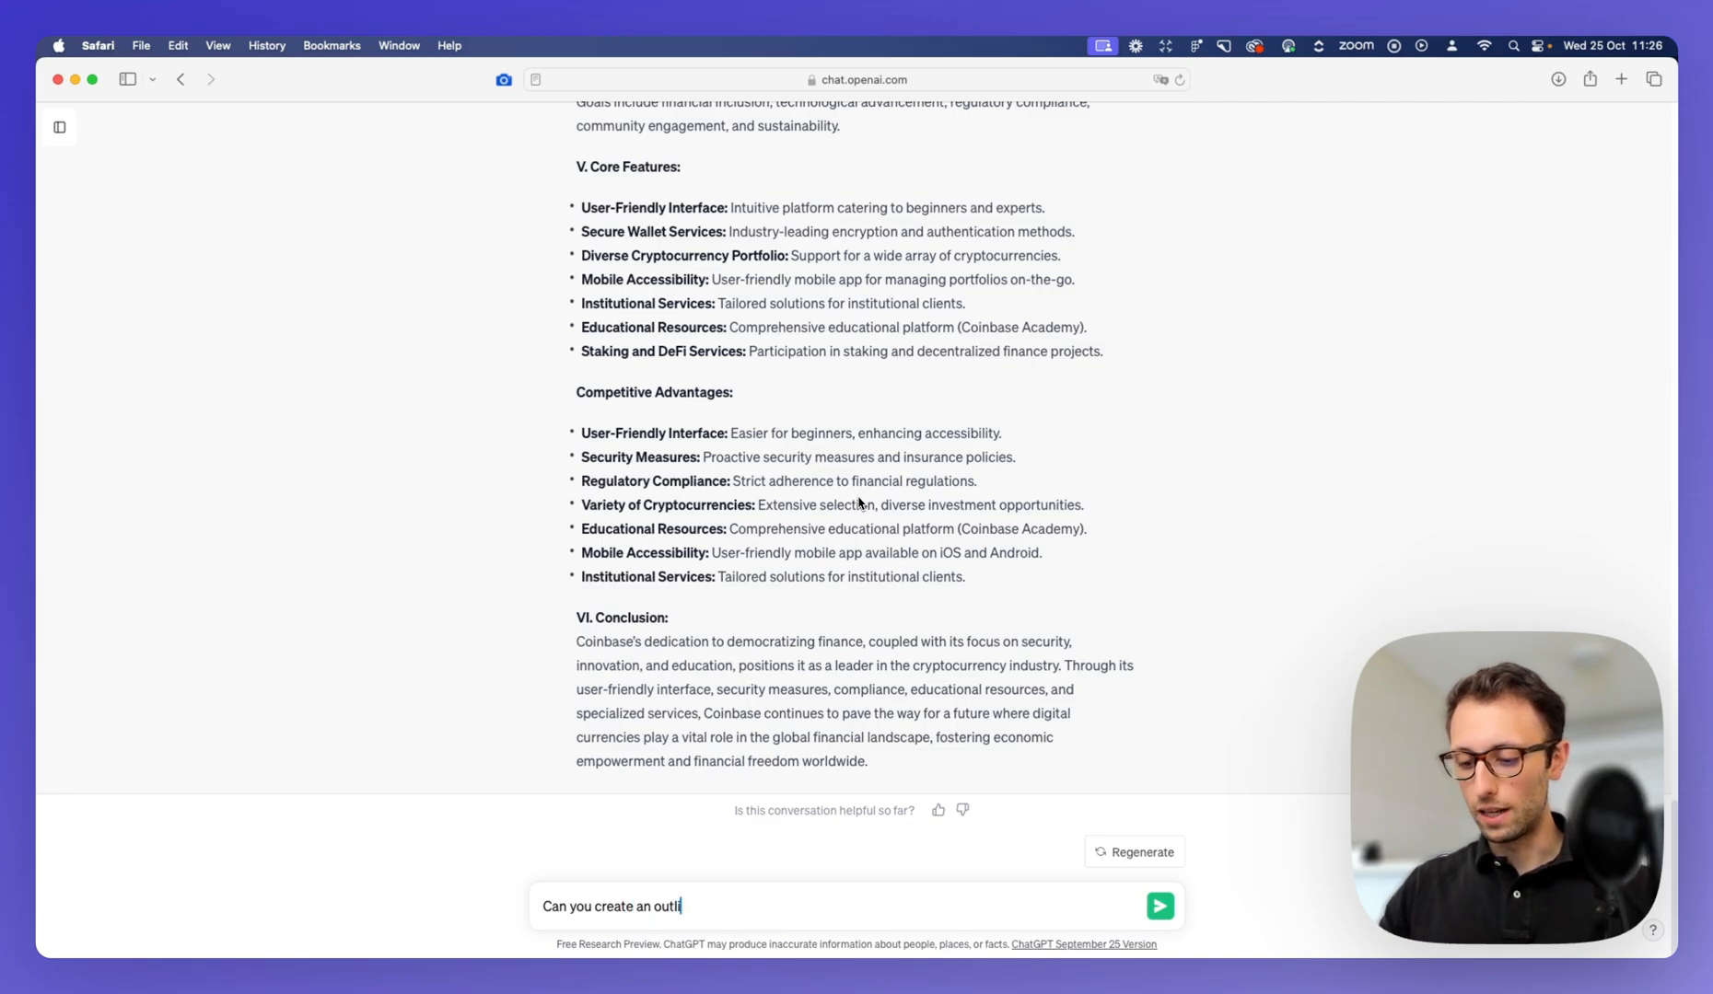
type("ne of the mai")
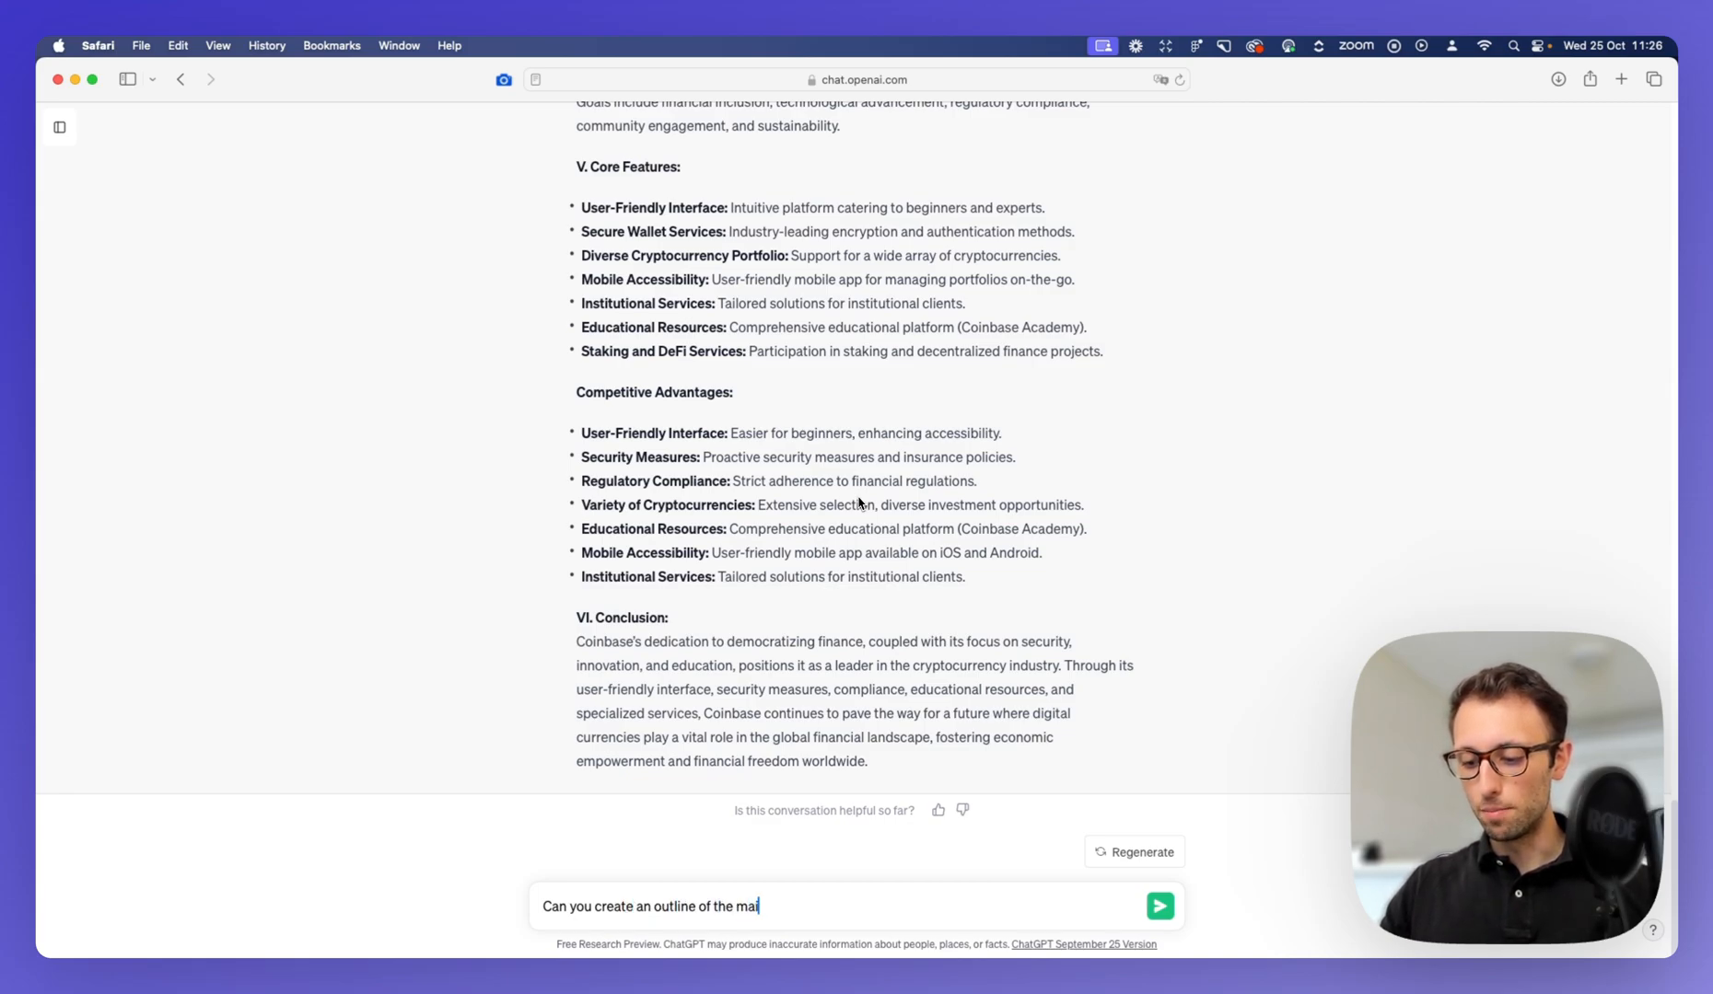
type("n sections")
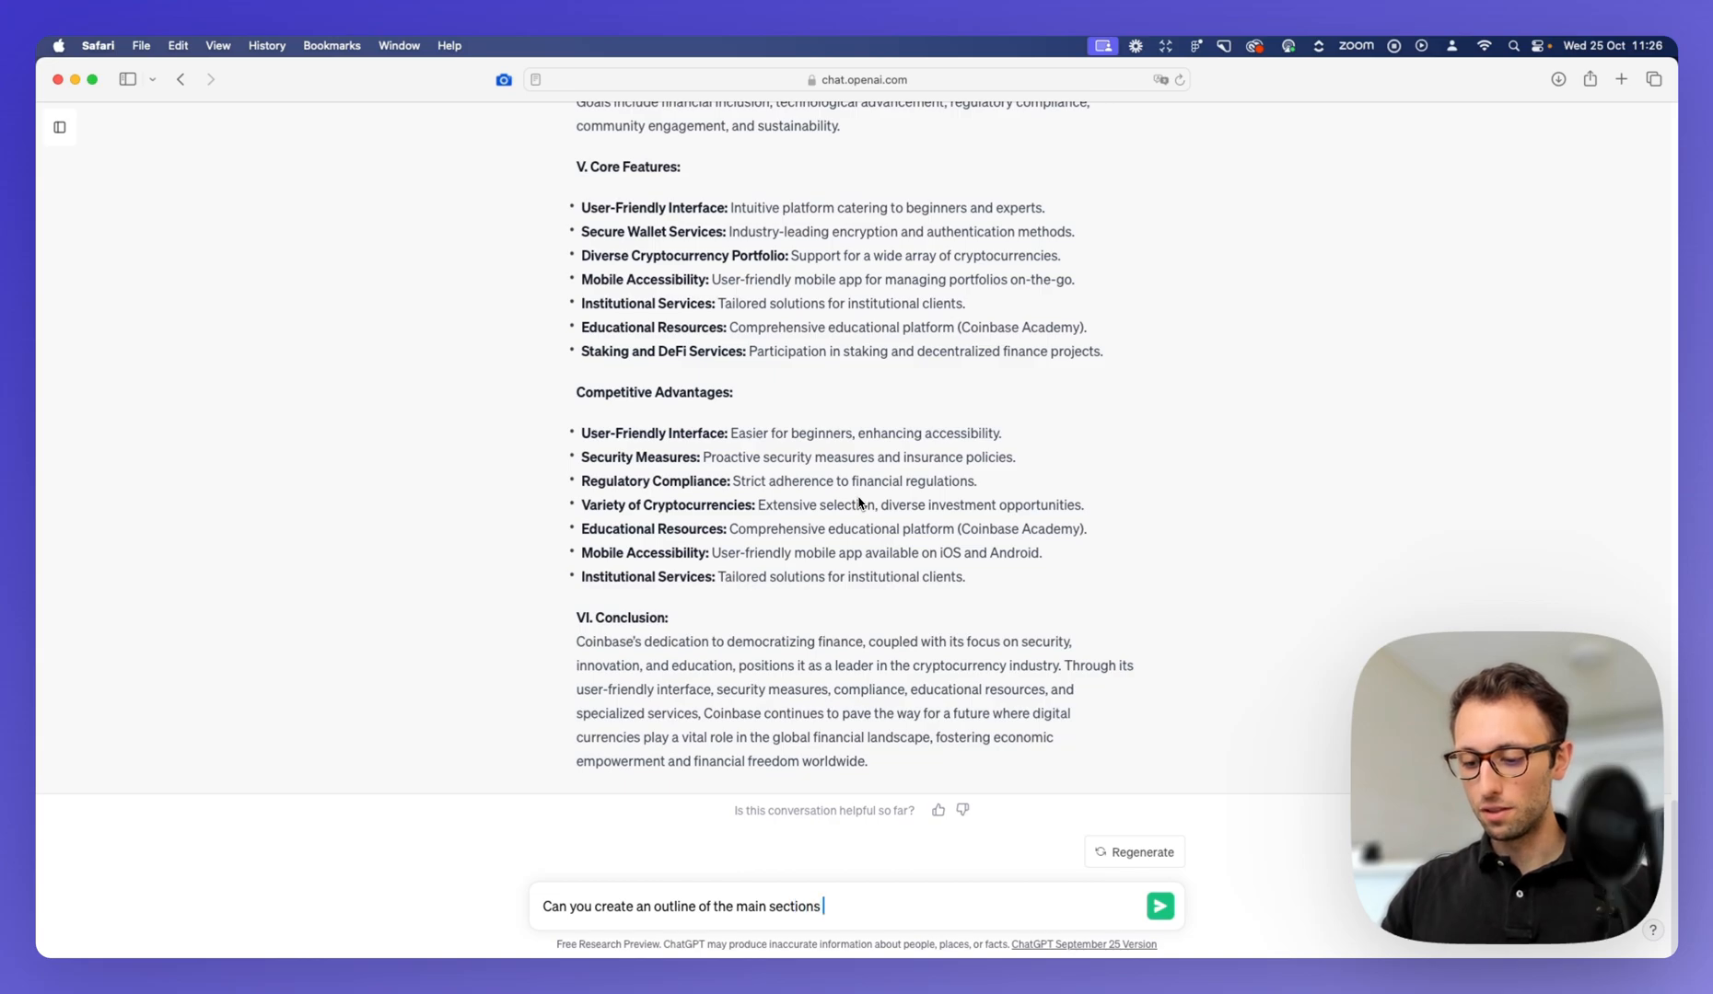
type("for al")
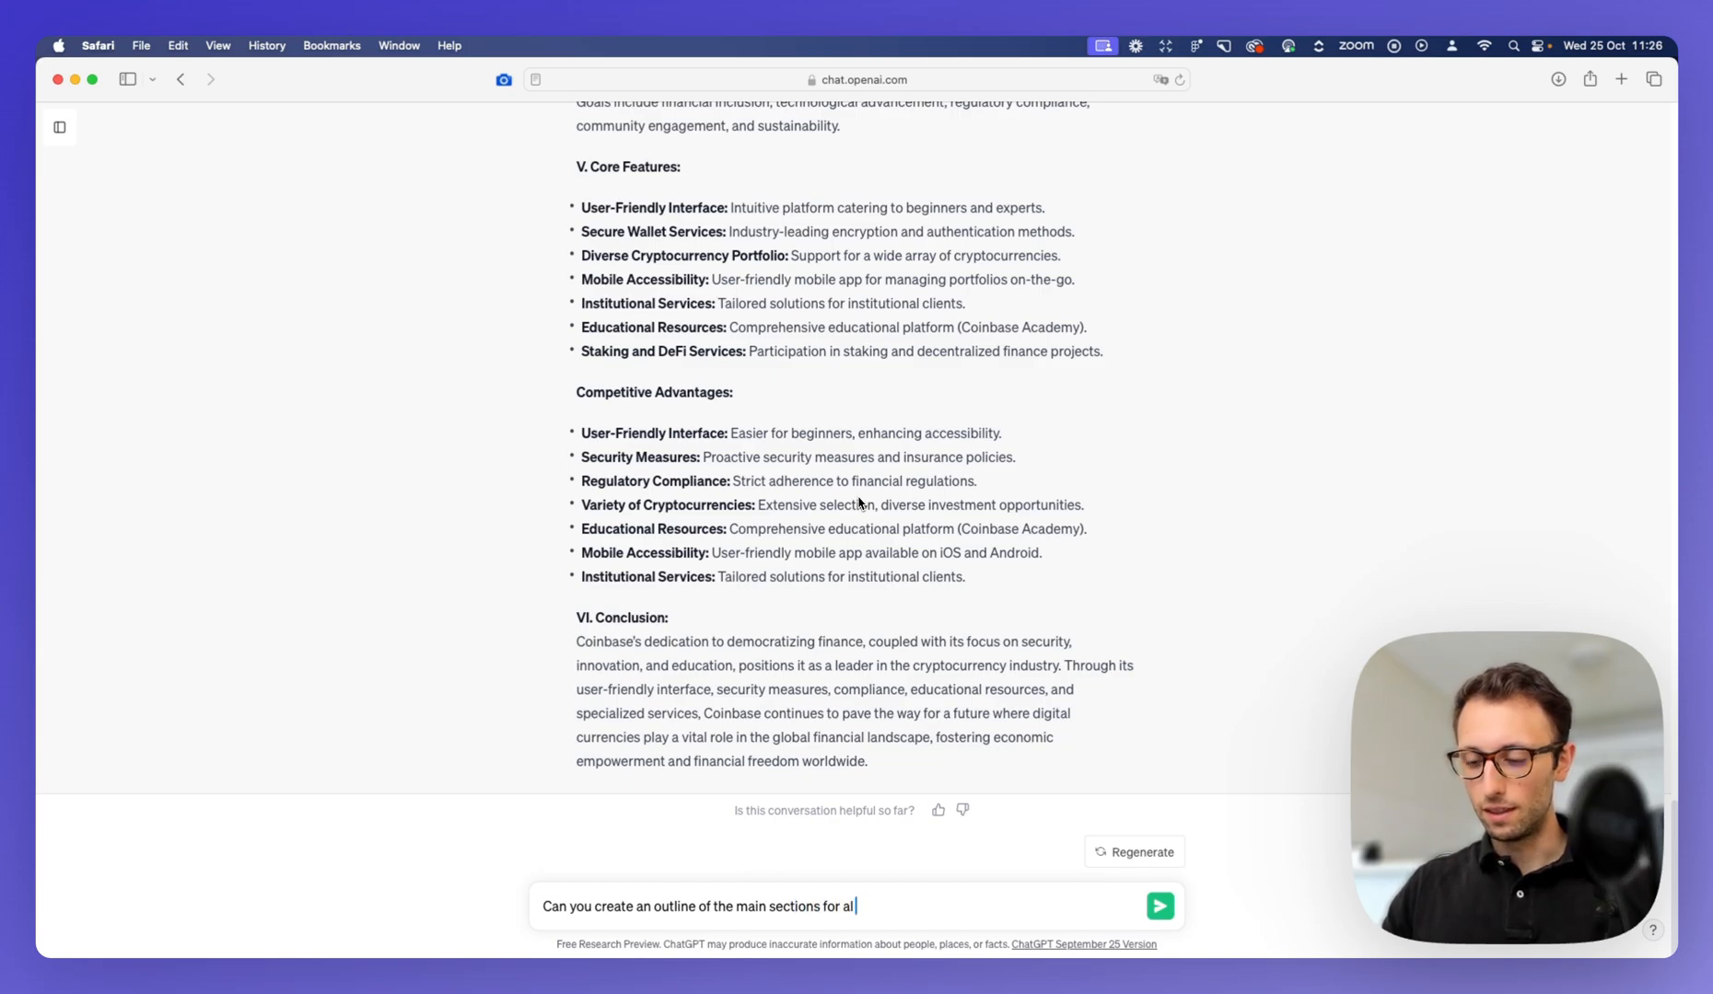
type("landing p")
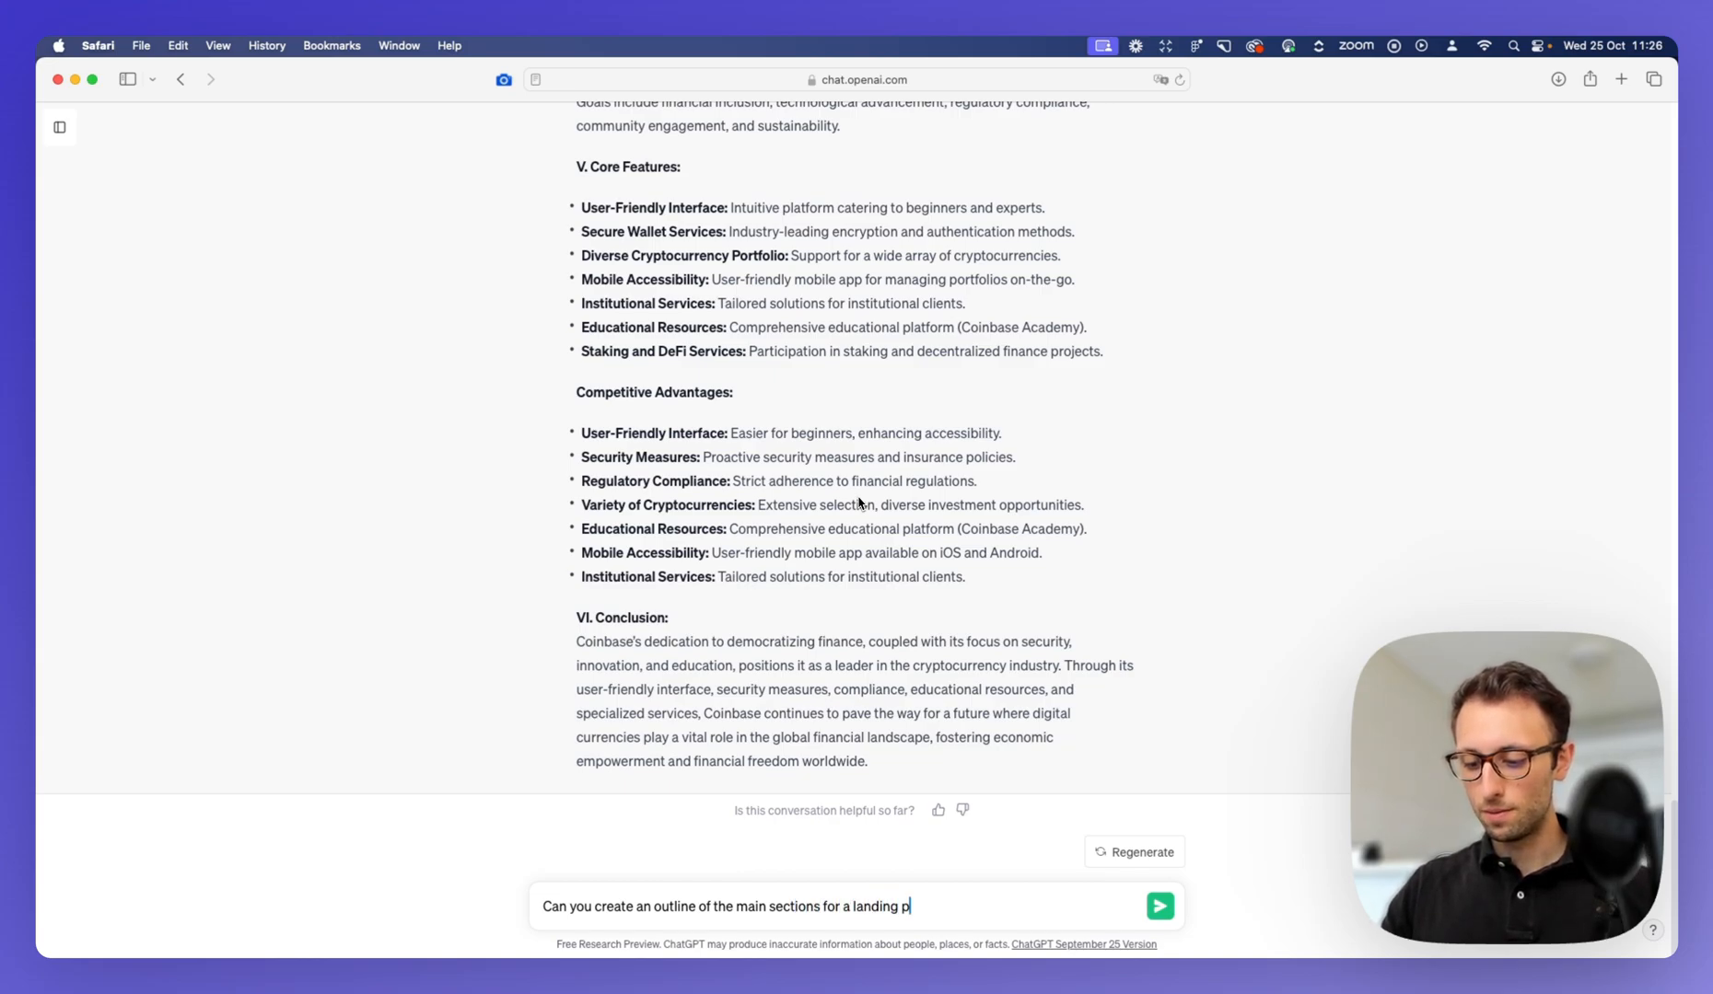
type("age")
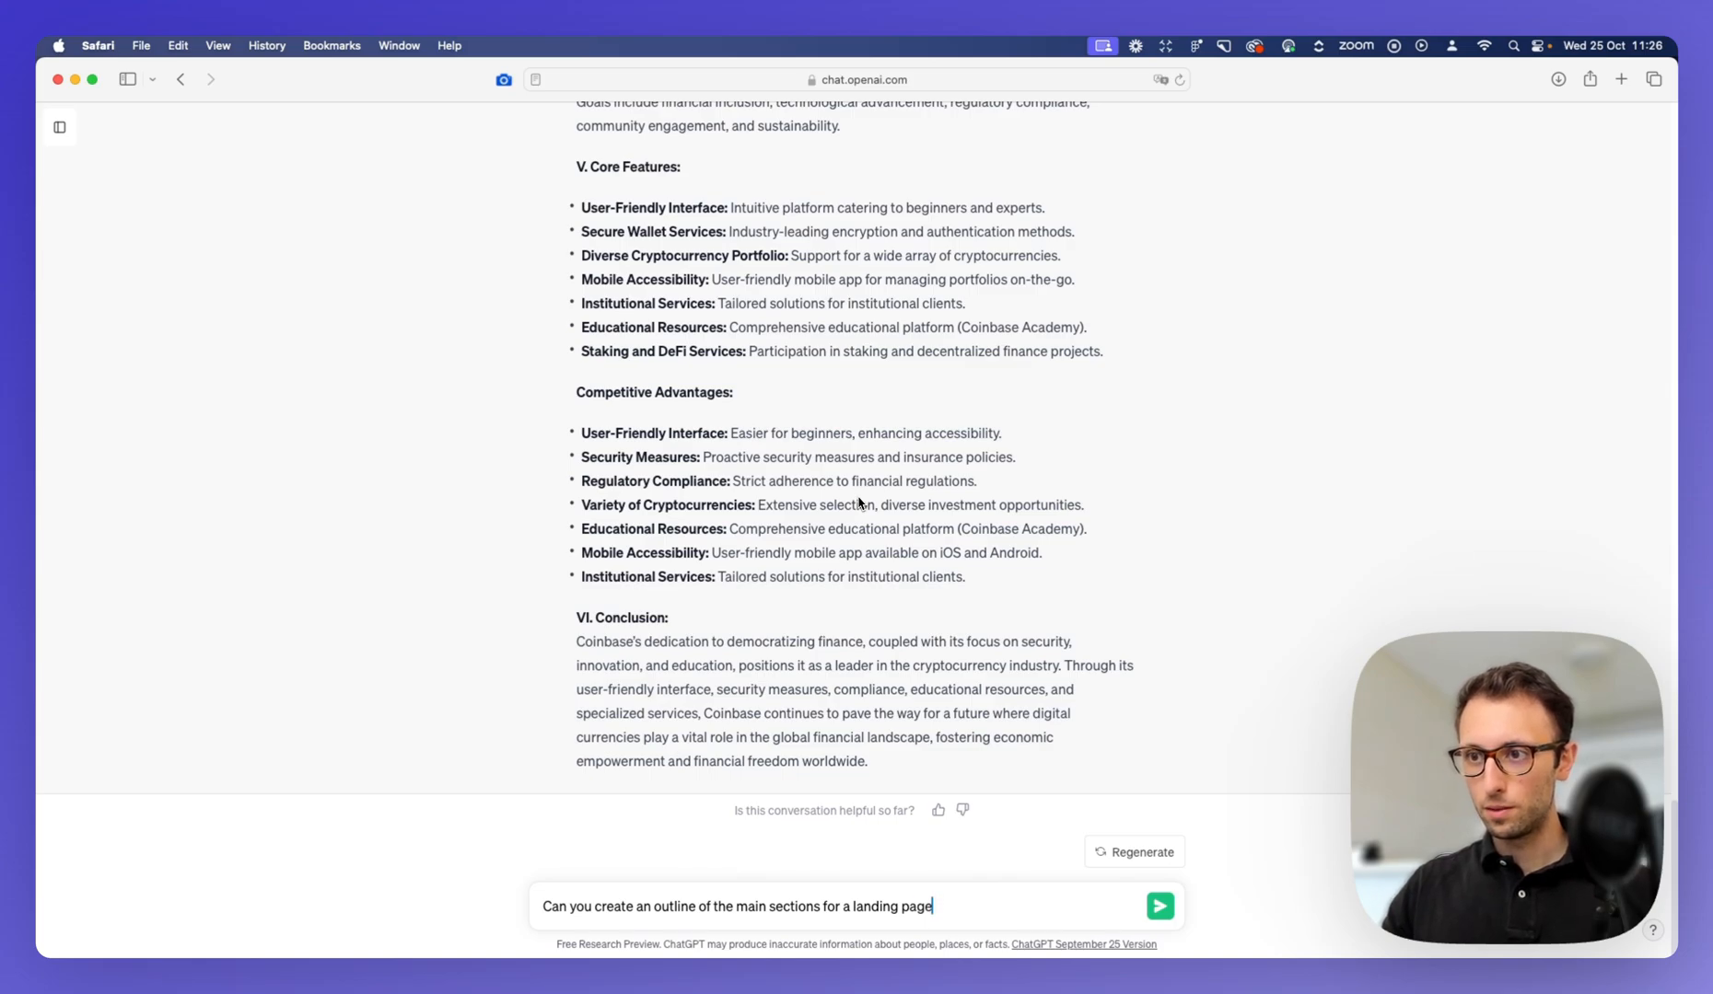
left_click(1158, 906)
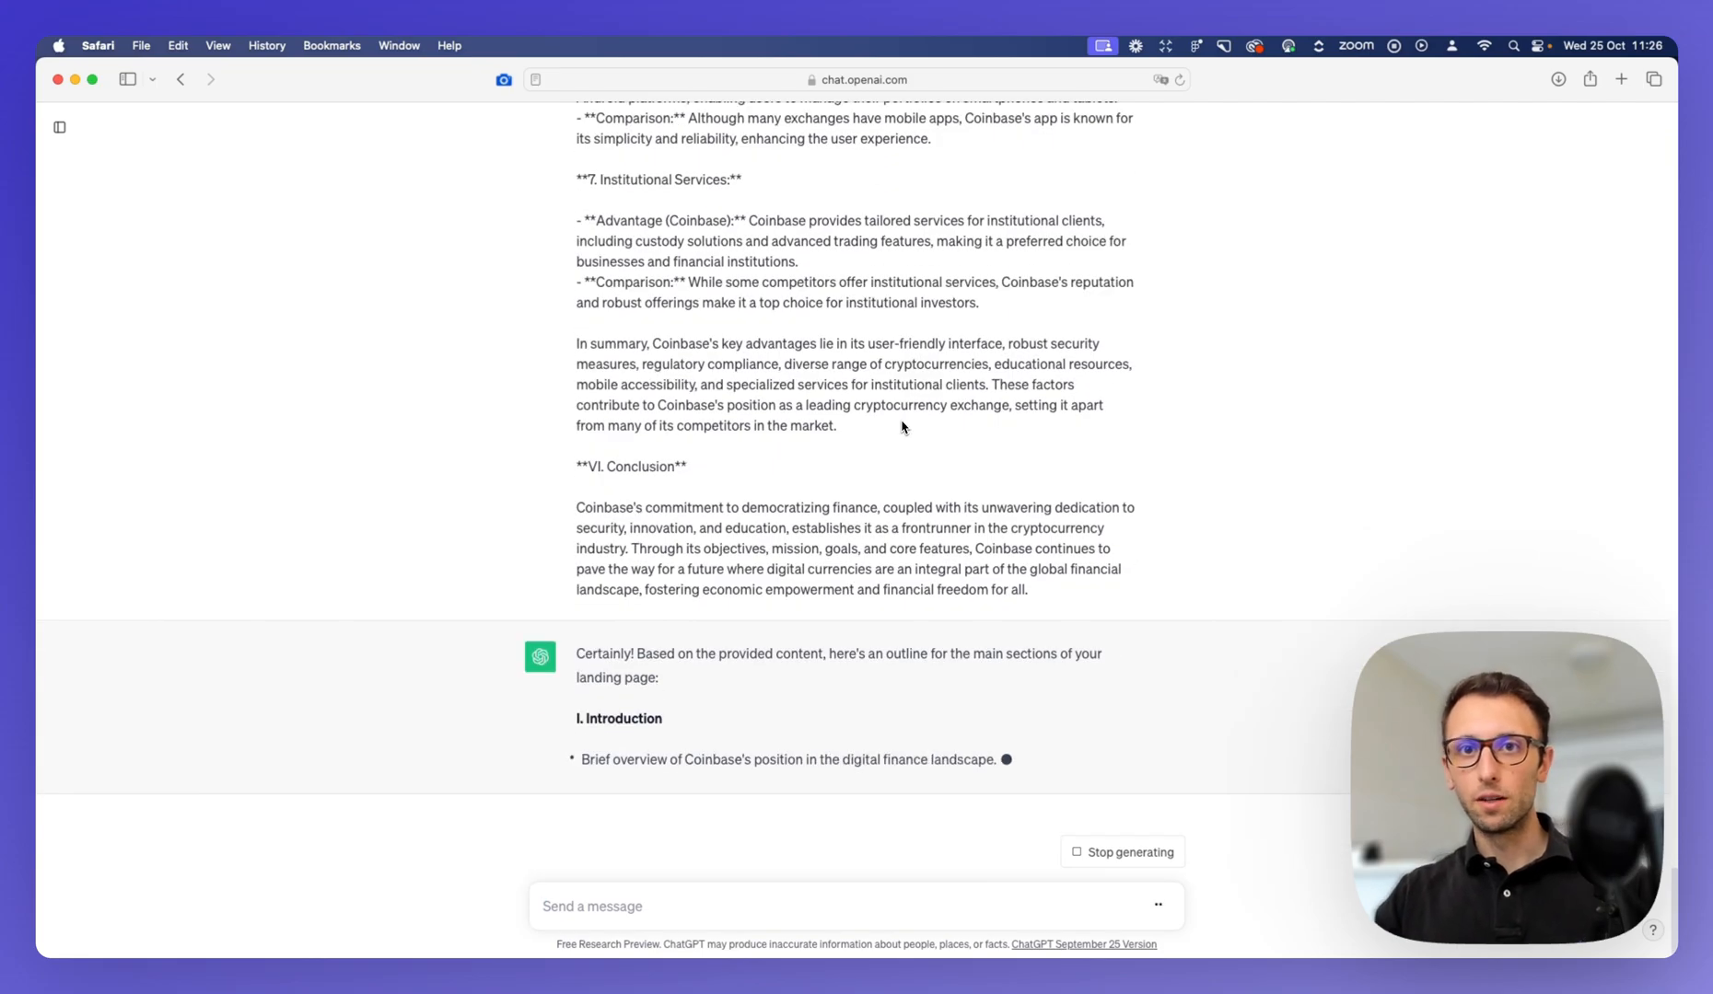
Step: Scroll down the landing-page outline as it streams from Introduction through Core Features to Conclusion
scroll("down", 3)
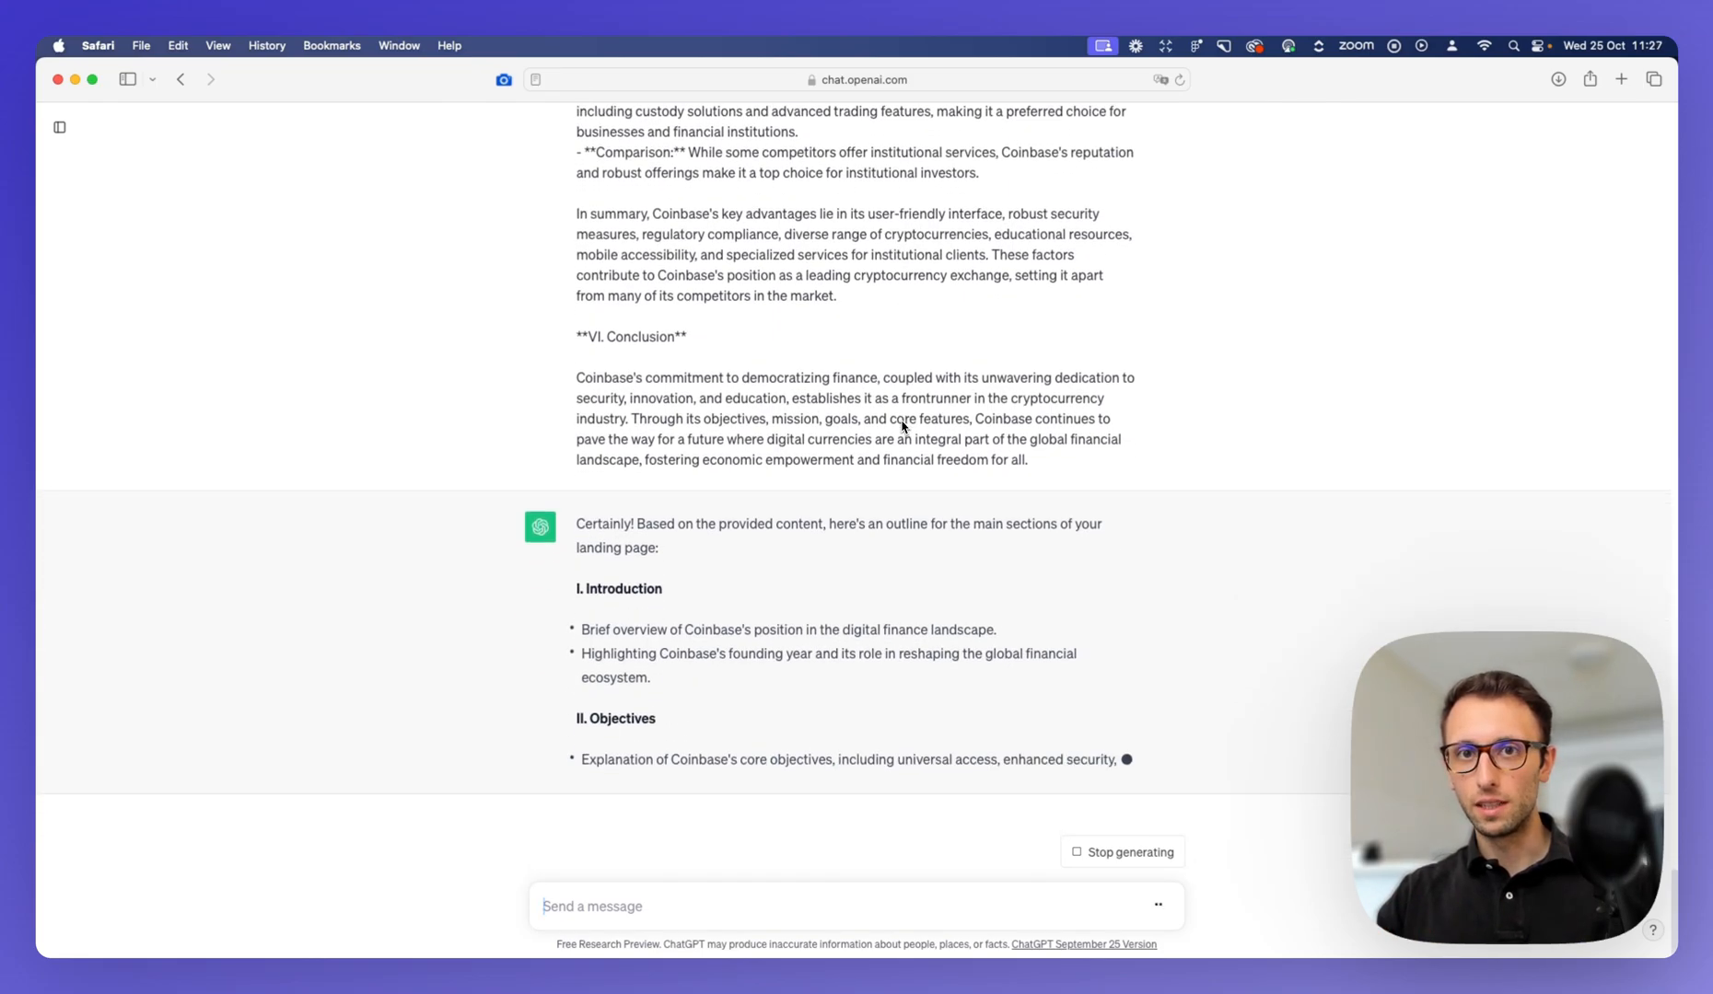
scroll("down", 3)
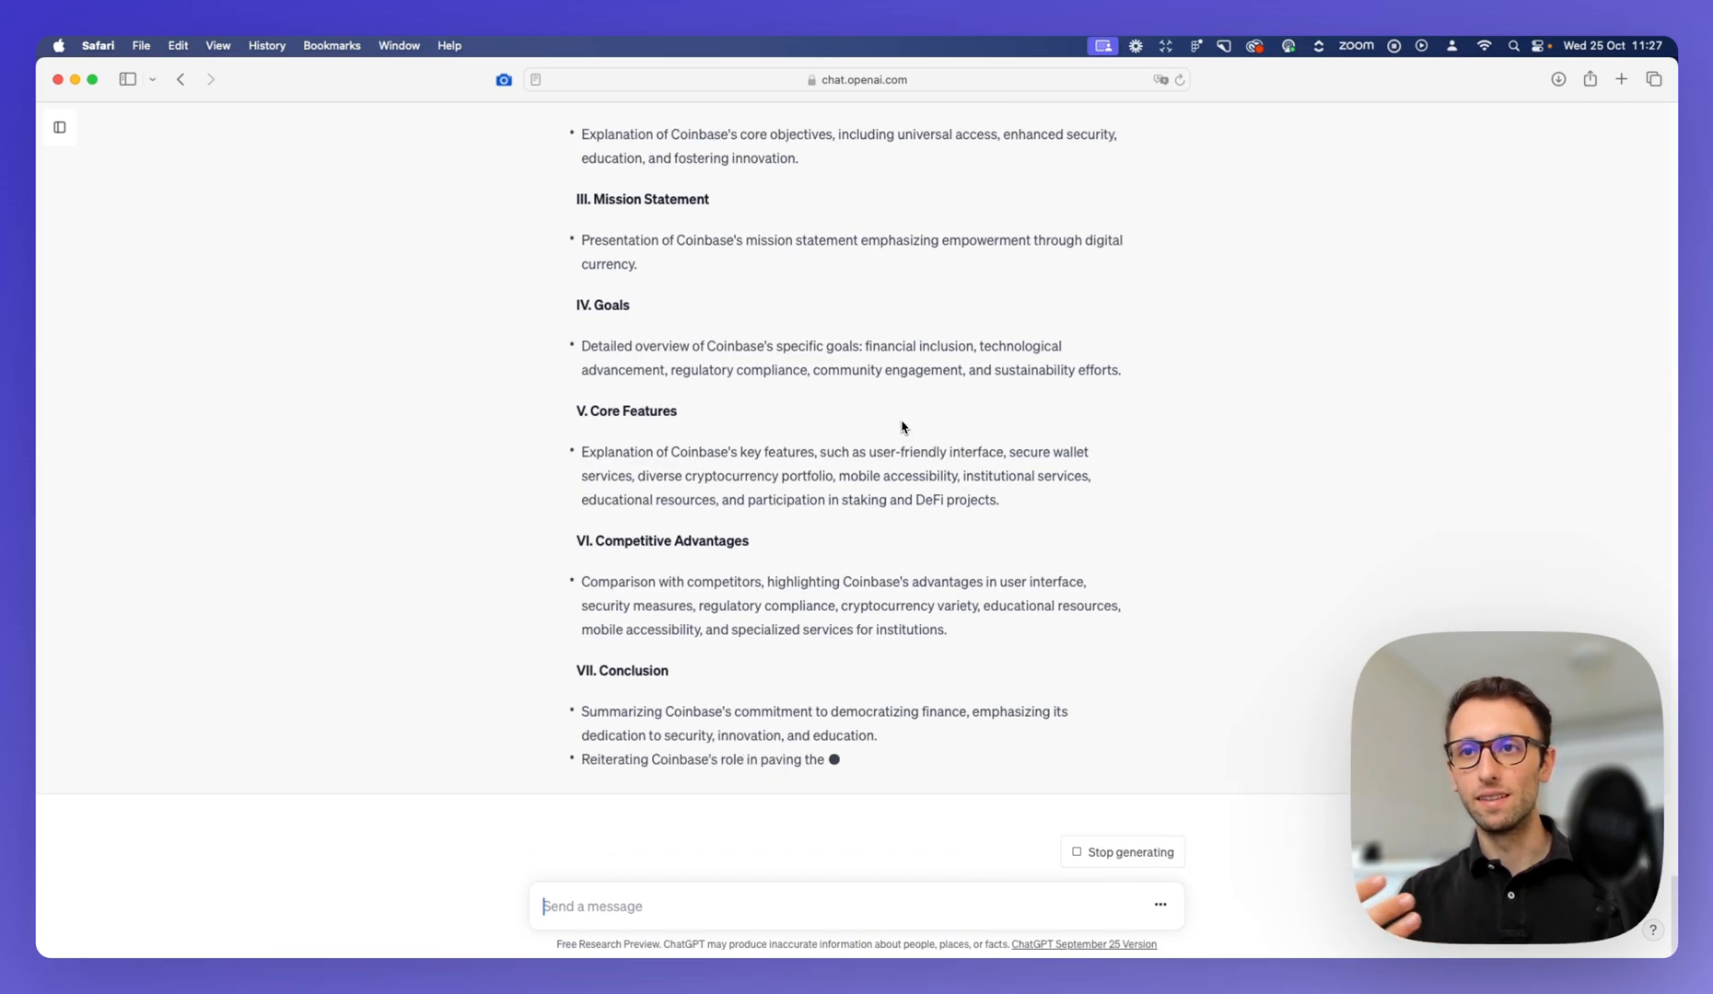
scroll("down", 3)
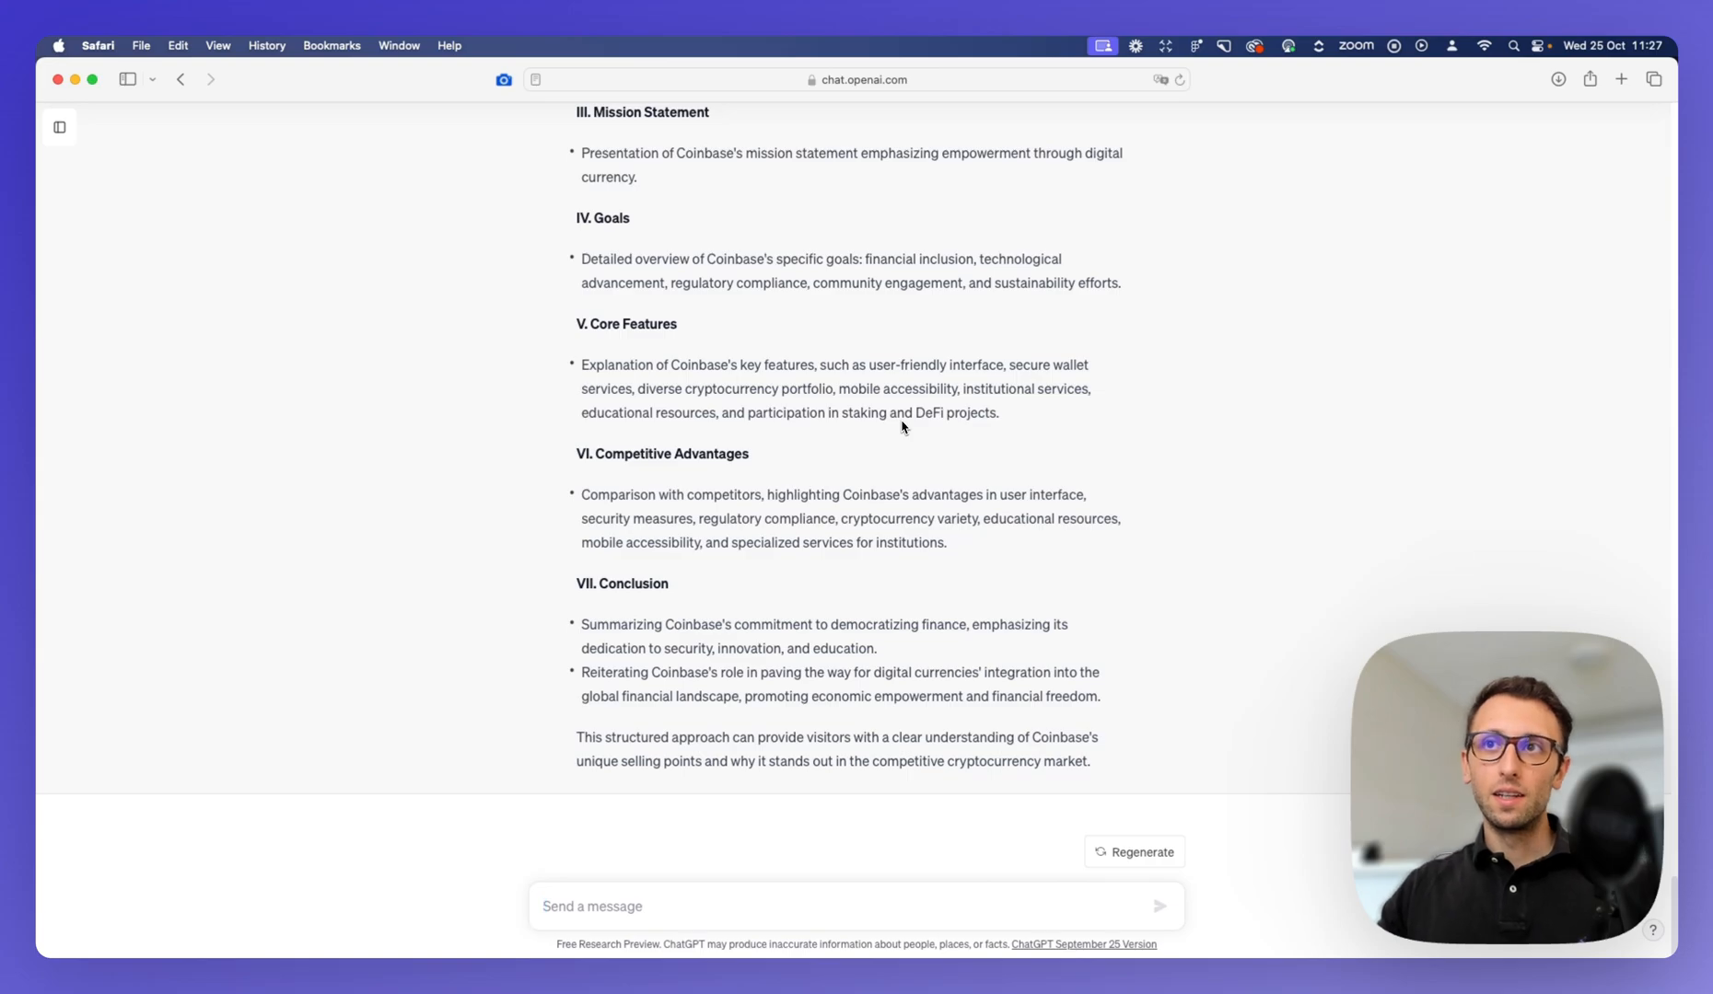
scroll("up", 3)
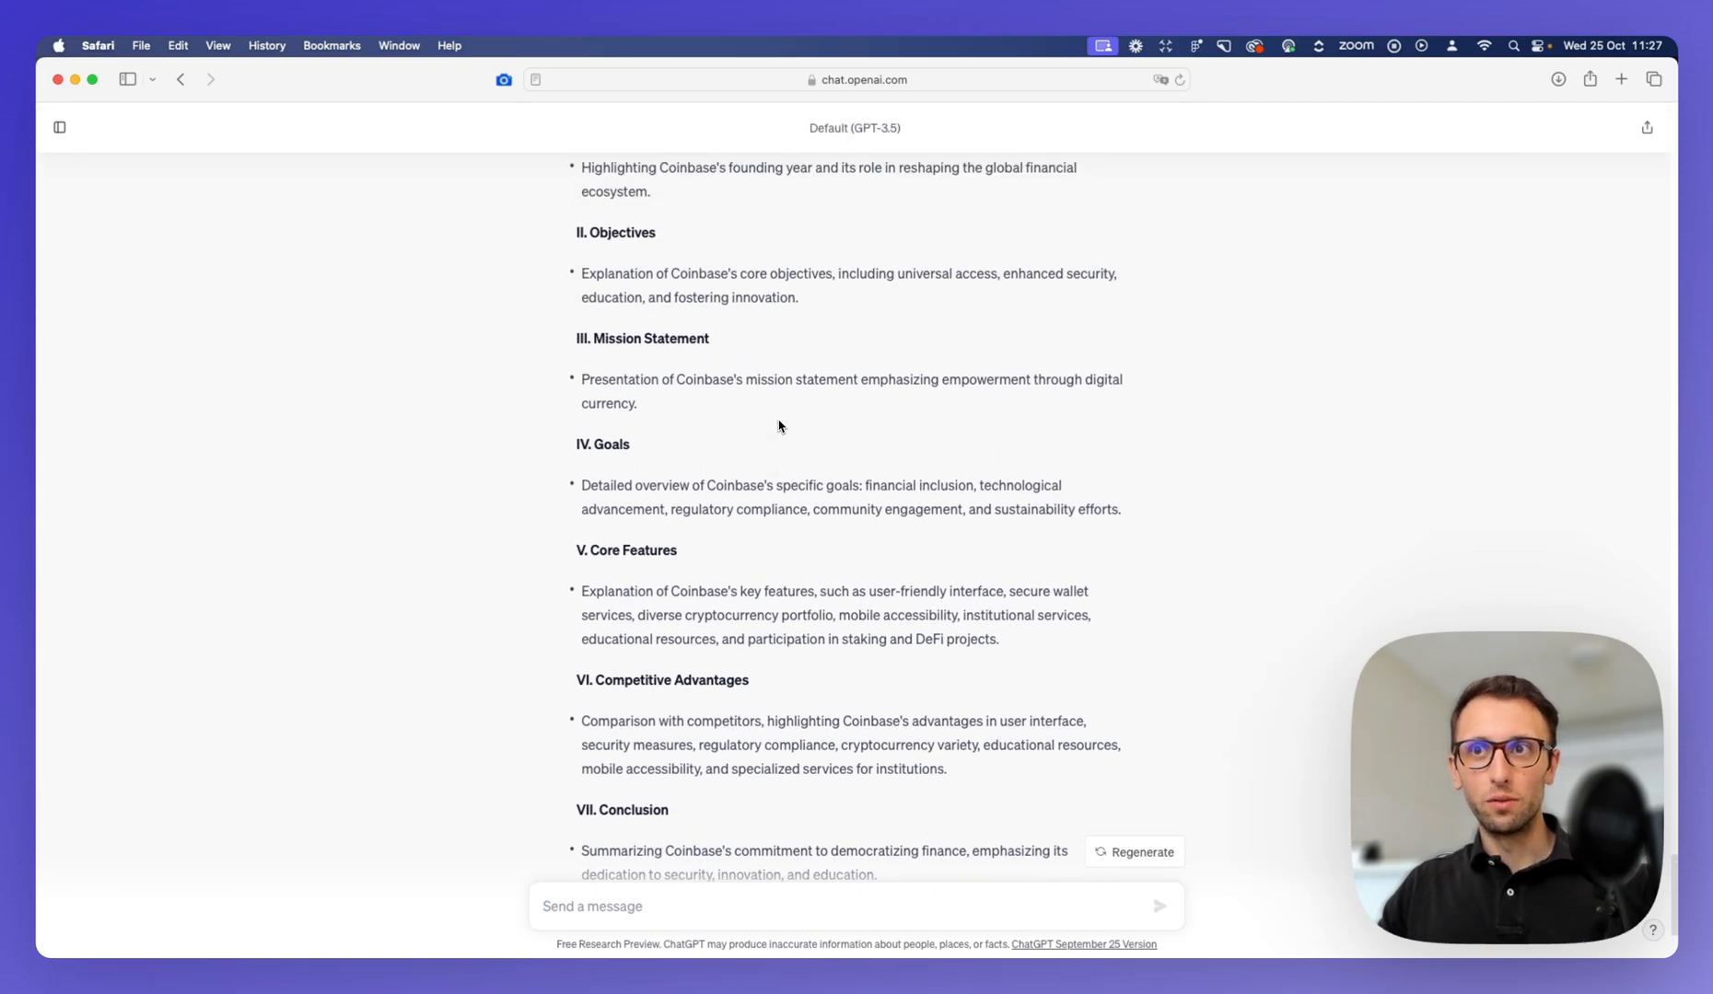
scroll("up", 3)
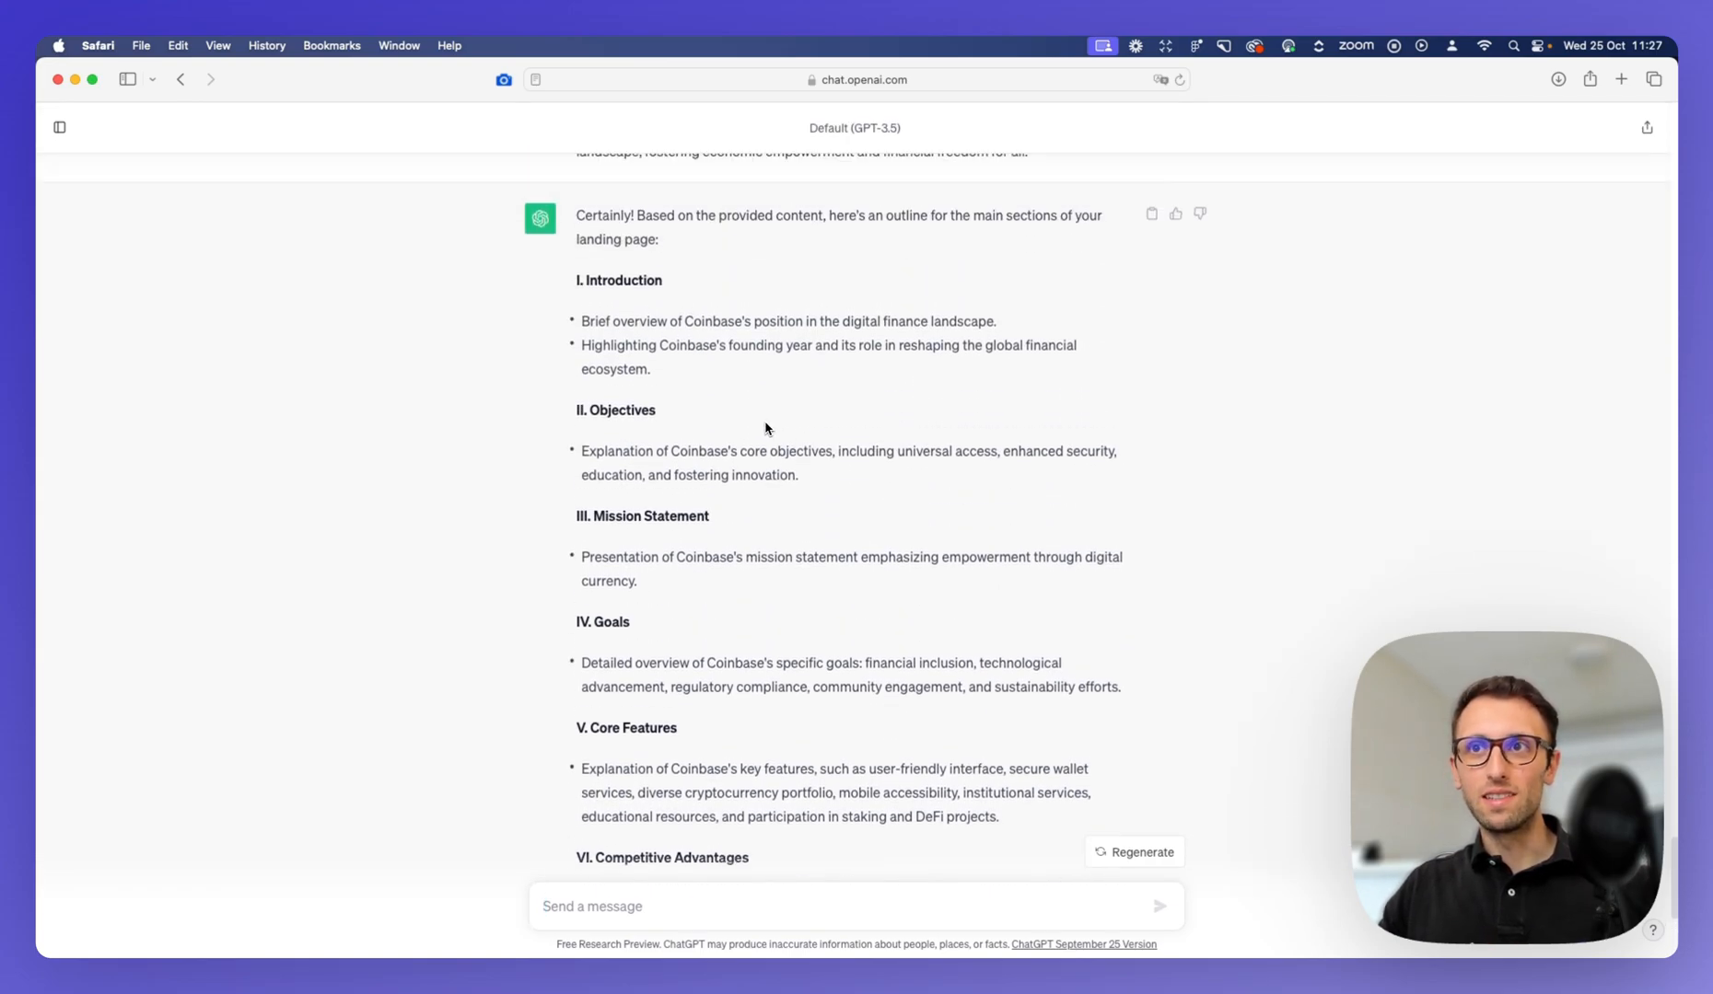
scroll("down", 3)
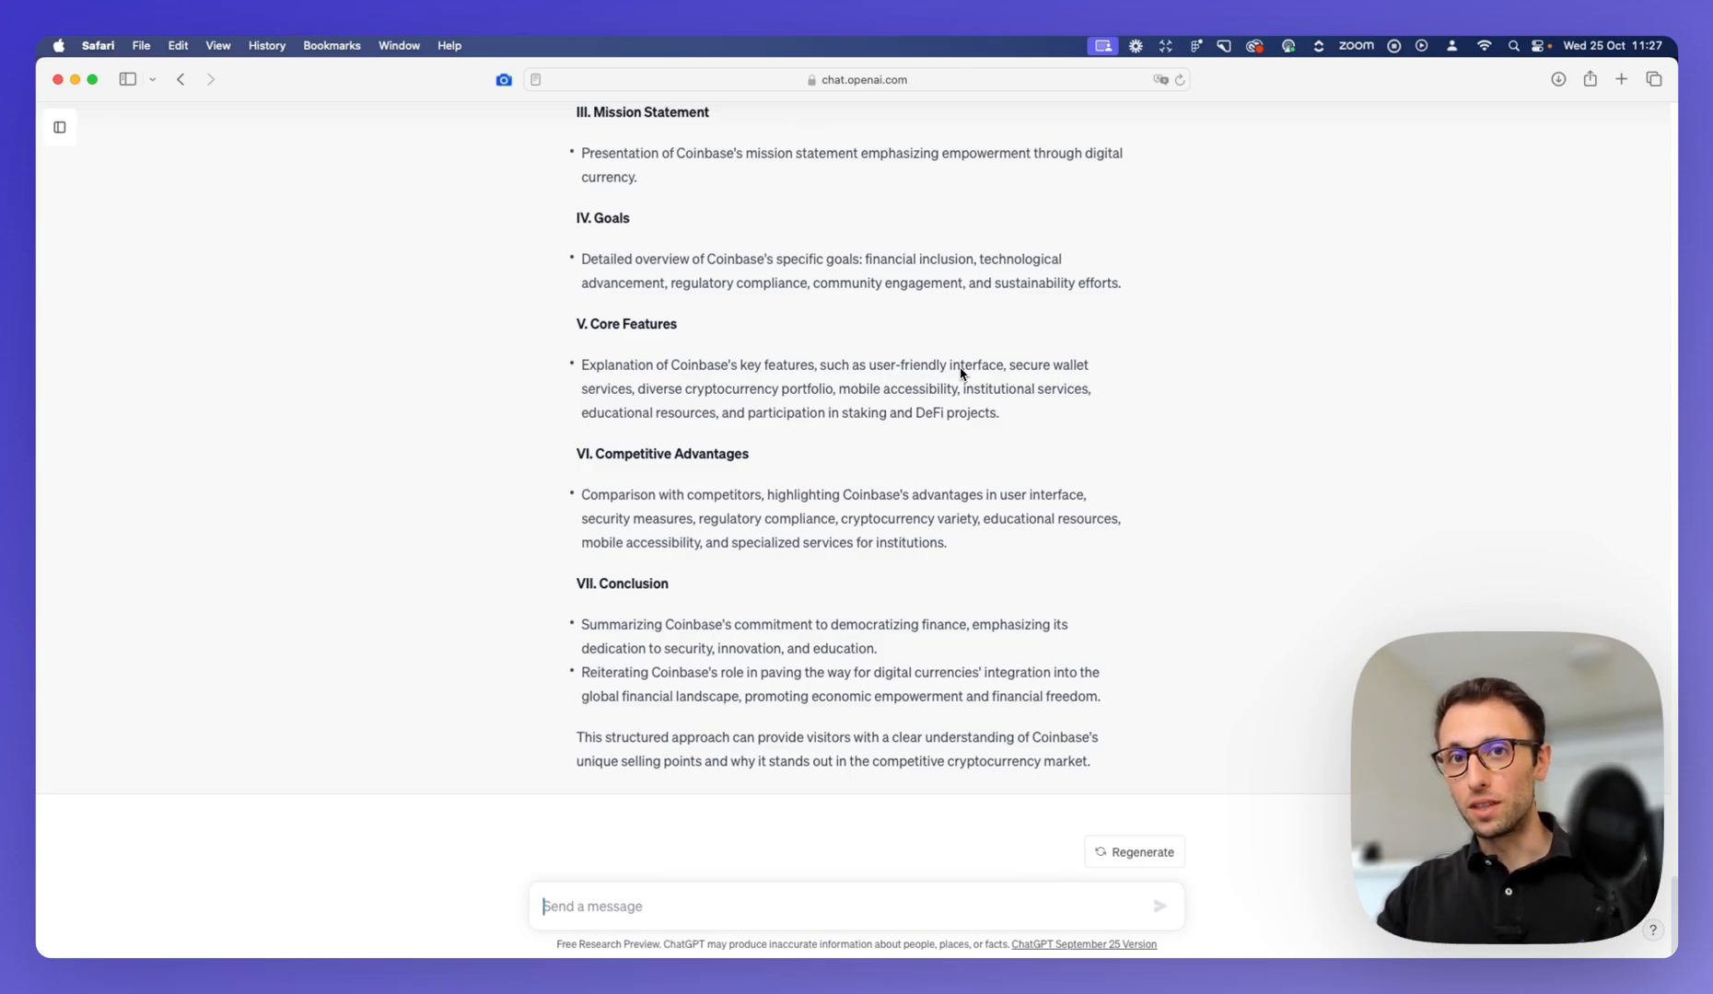
scroll("up", 3)
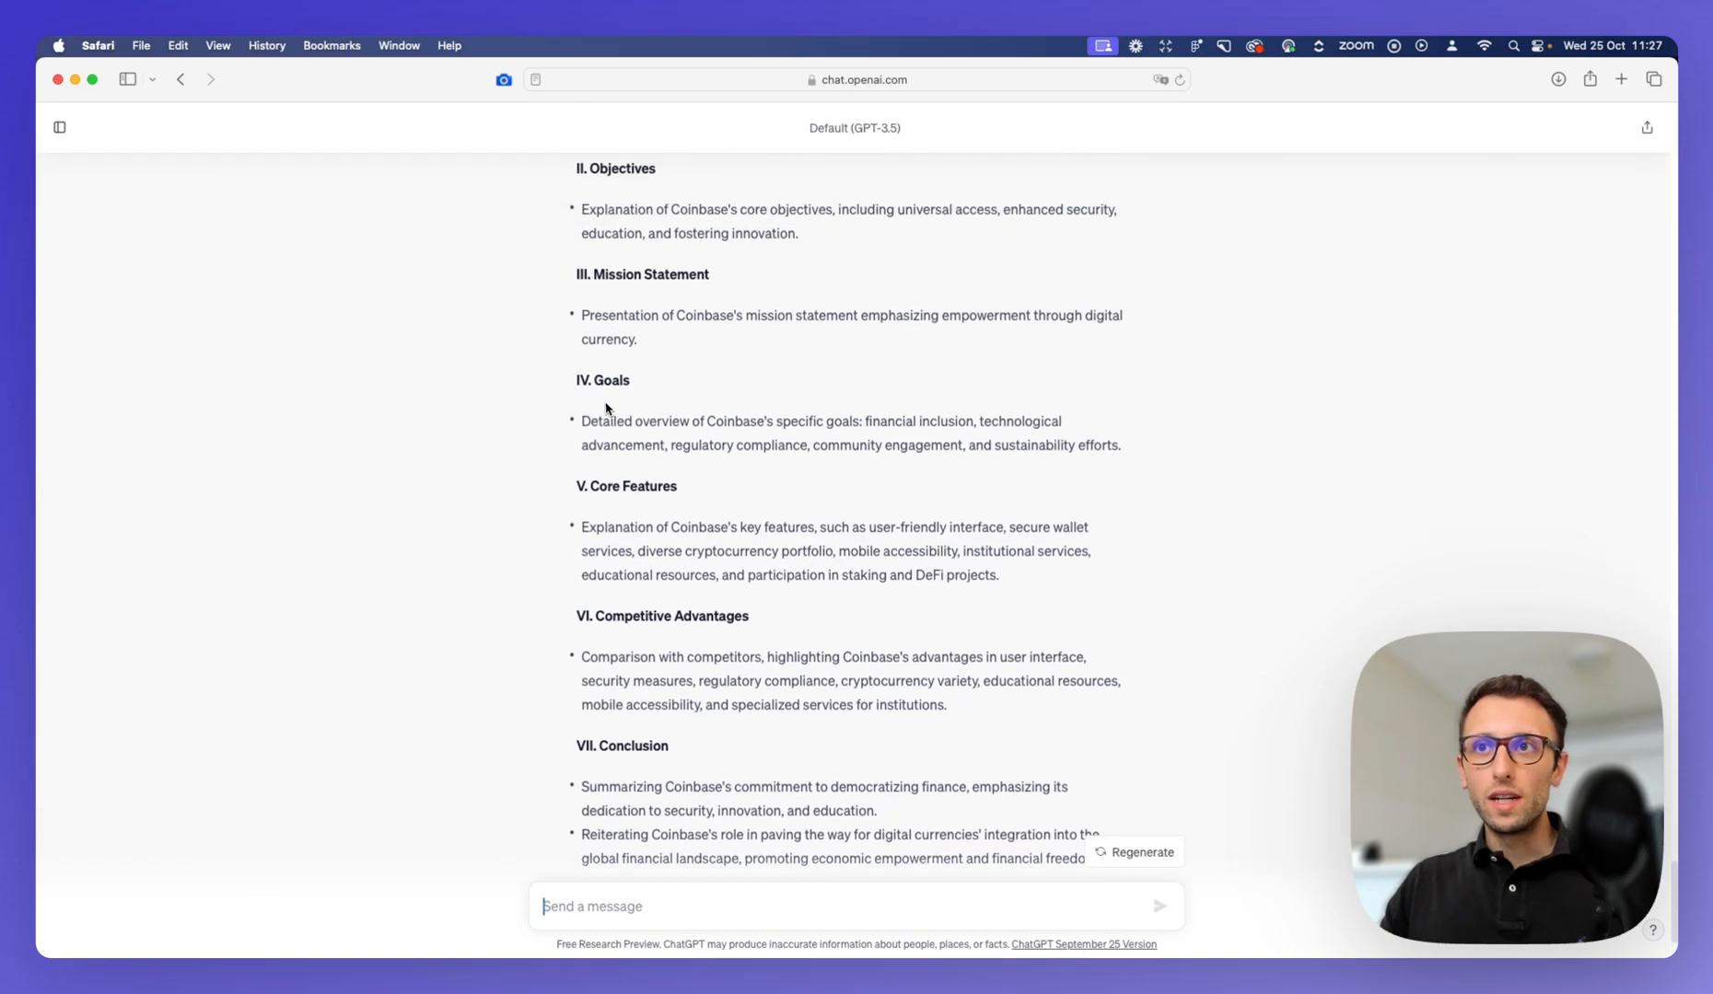
scroll("up", 3)
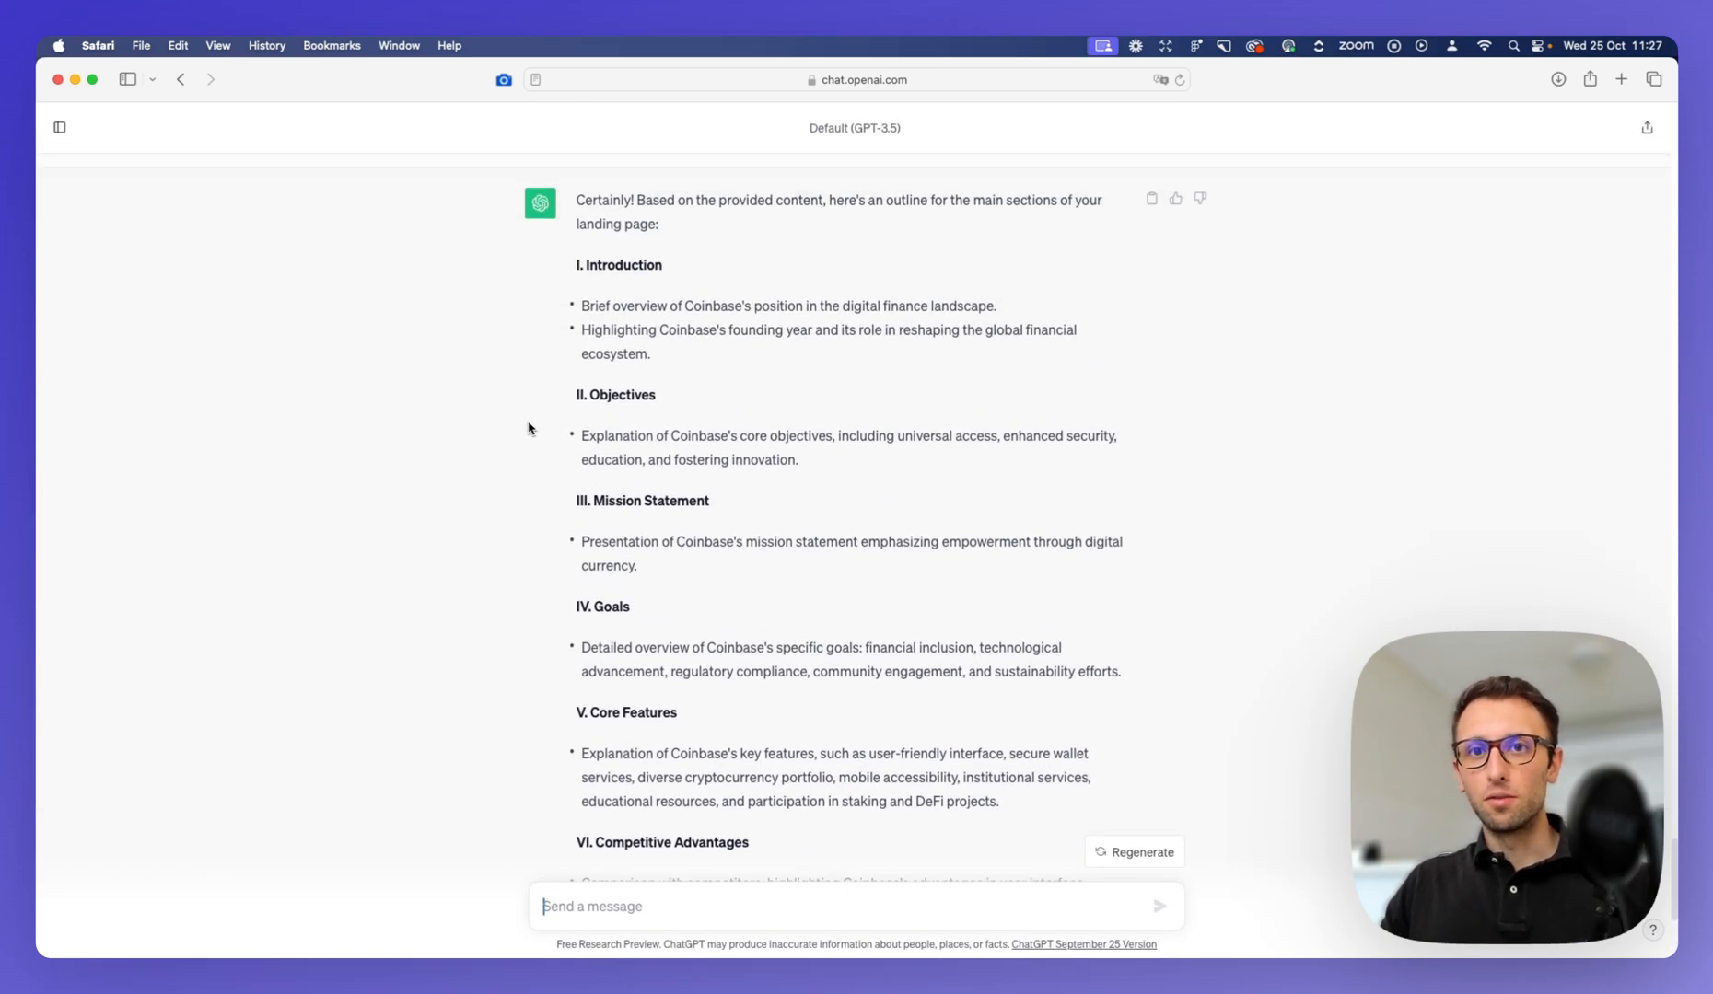